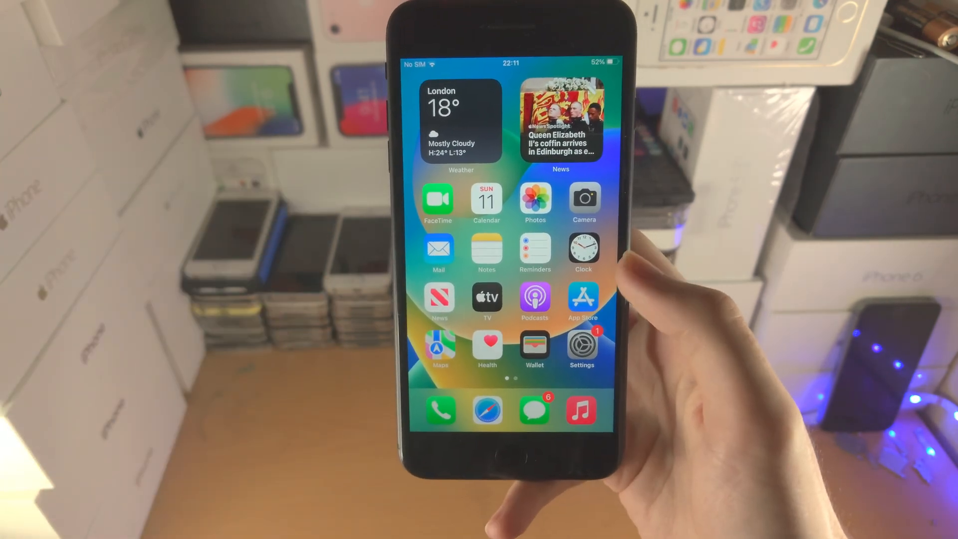
Go to the General section of the iPhone's Settings app
left_click(581, 346)
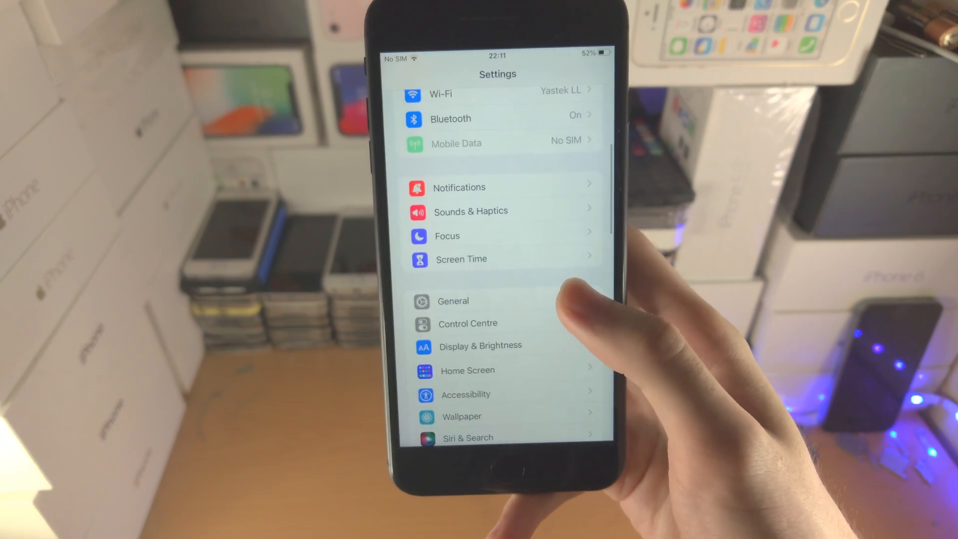
left_click(453, 300)
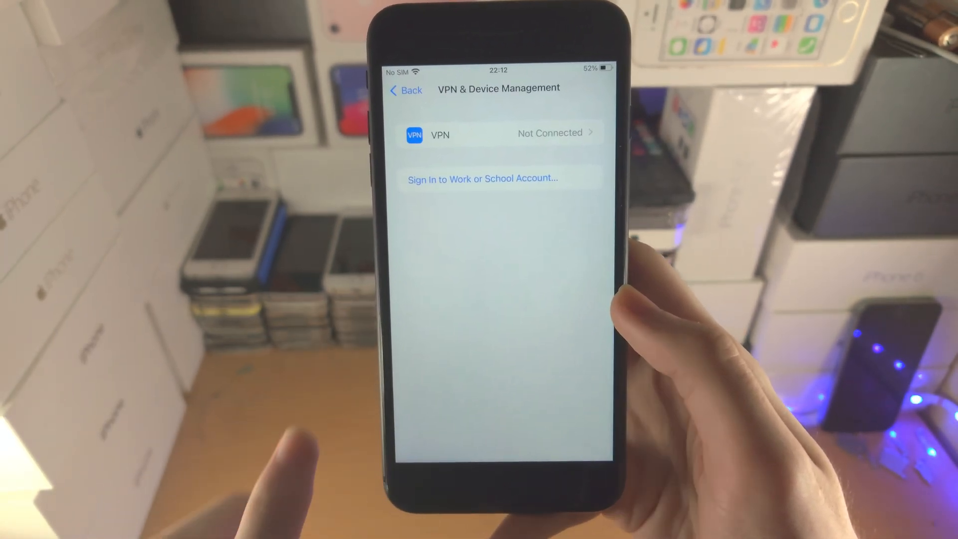
left_click(405, 90)
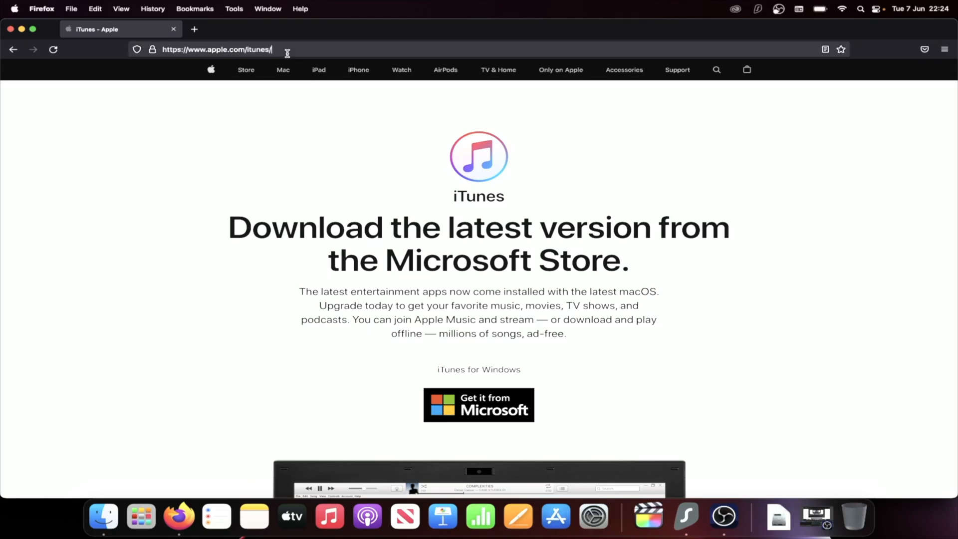
left_click(217, 49)
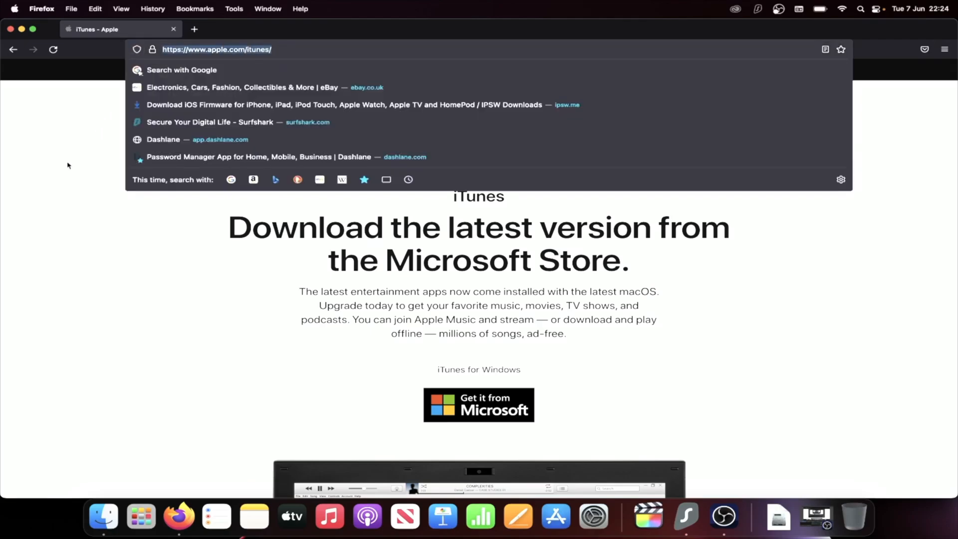
left_click(242, 210)
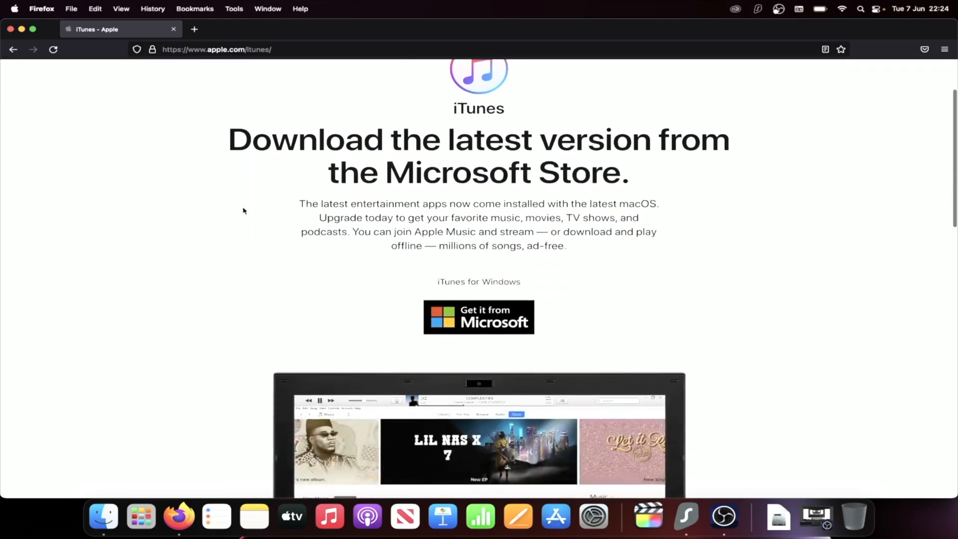
scroll("down", 3)
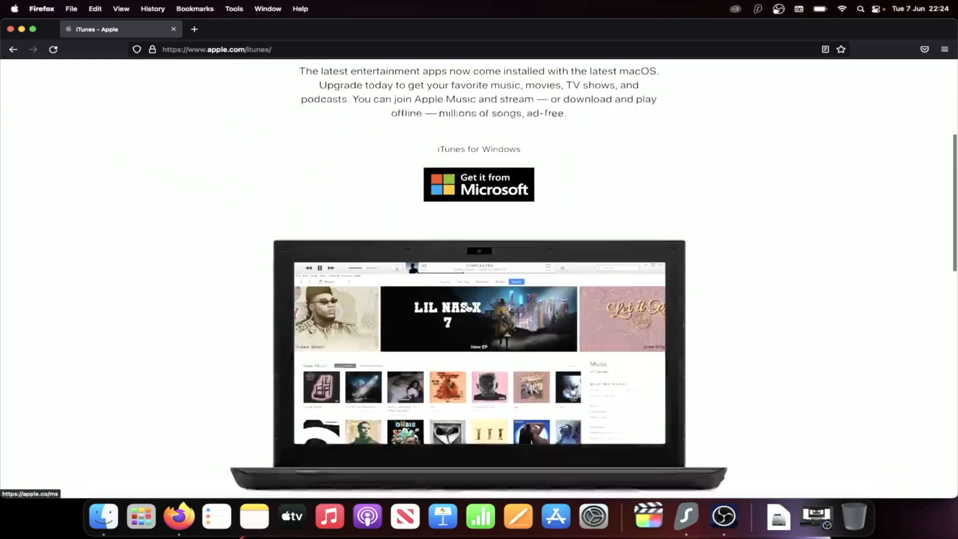
scroll("down", 3)
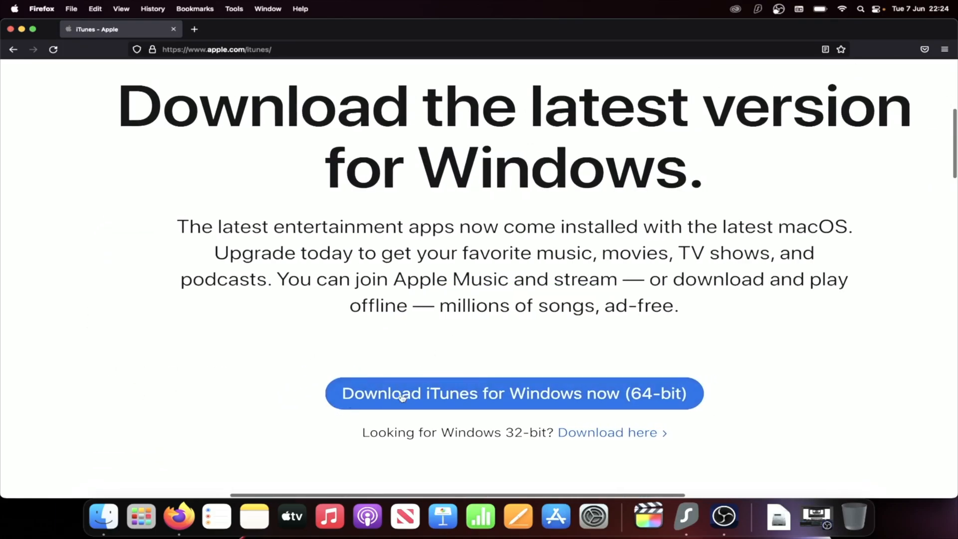
mouse_move(635, 394)
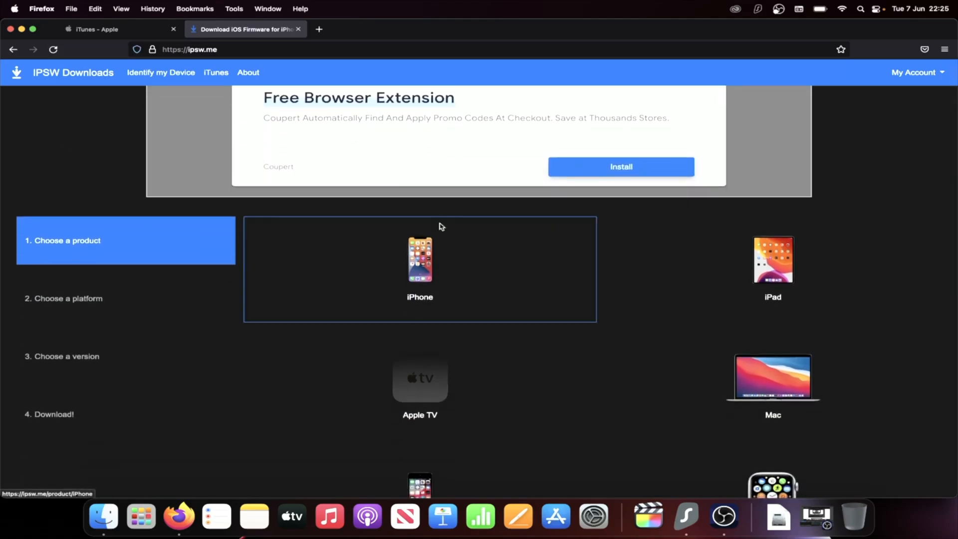
mouse_move(490, 268)
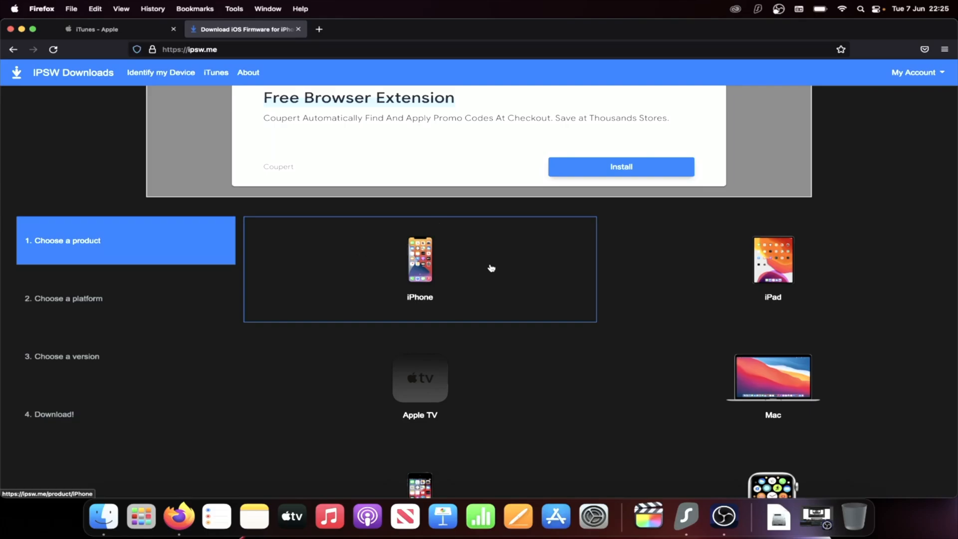
Download the signed iOS 15.5 (19F77) firmware, 5.81 GB, for iPhone 8 Plus (GSM) from ipsw.me
left_click(419, 260)
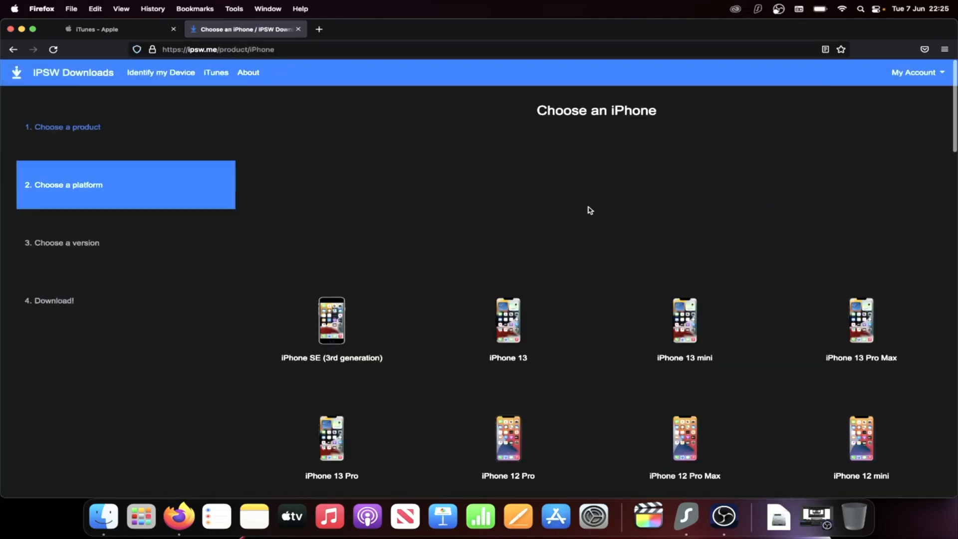
scroll("down", 3)
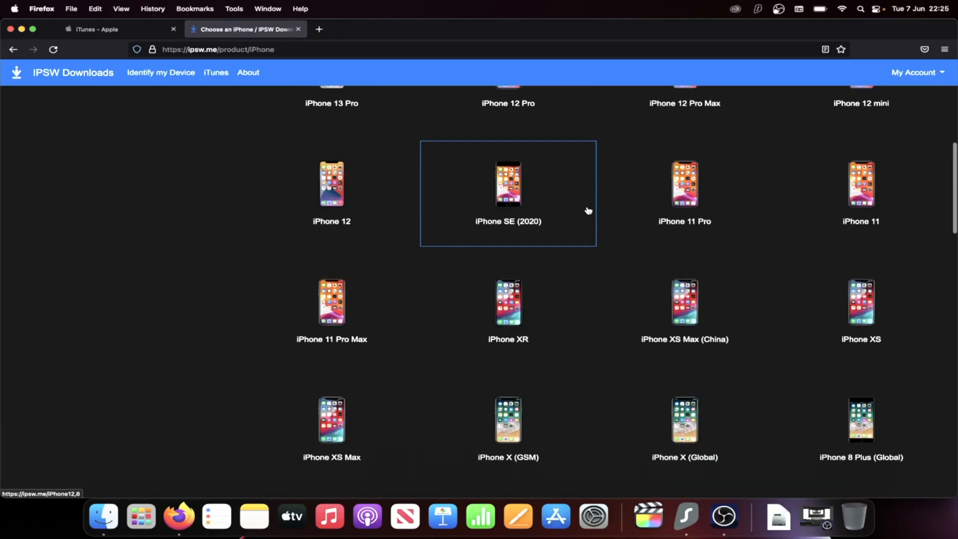
scroll("down", 3)
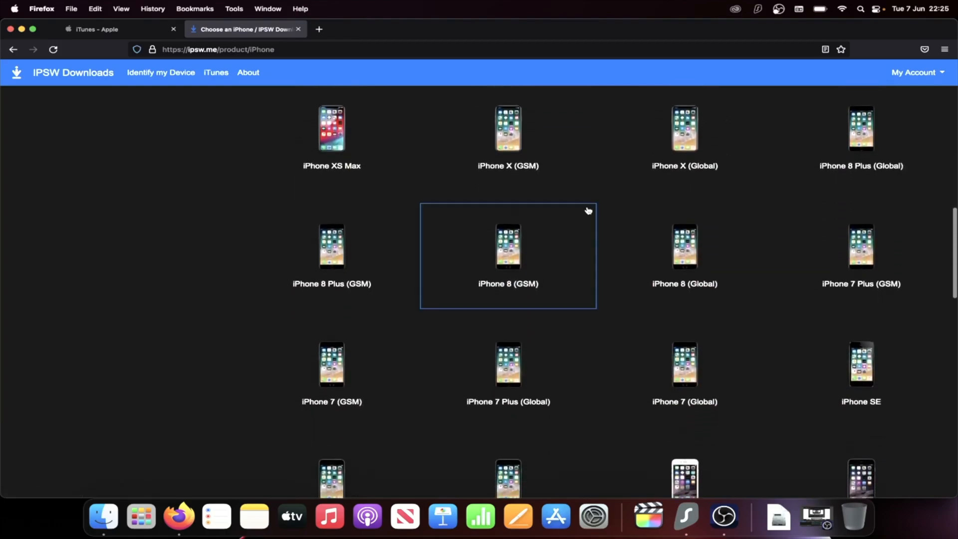
mouse_move(356, 249)
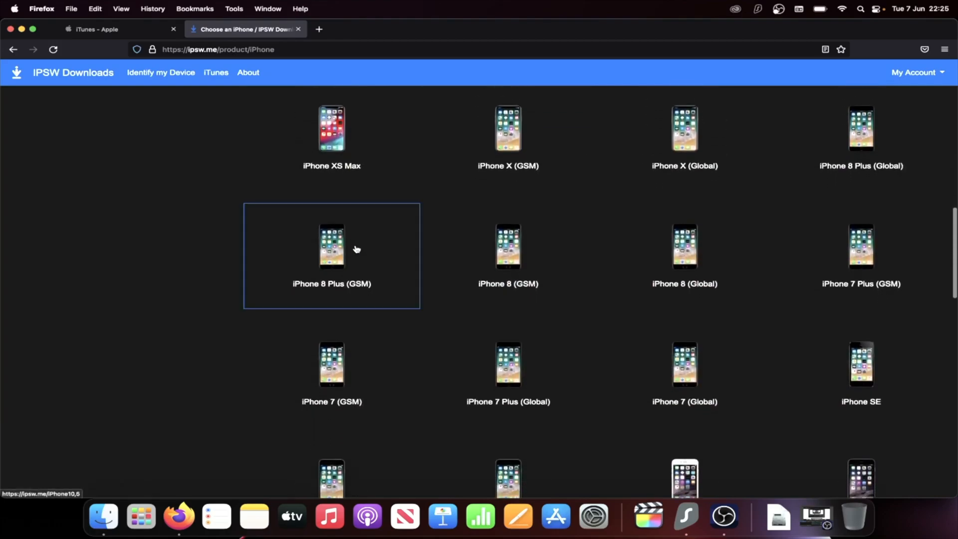
mouse_move(887, 137)
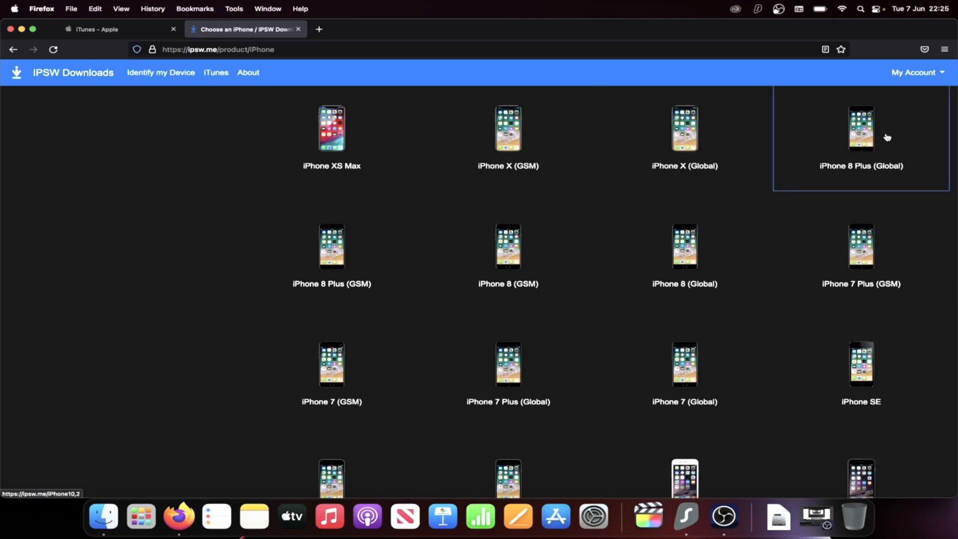
mouse_move(953, 131)
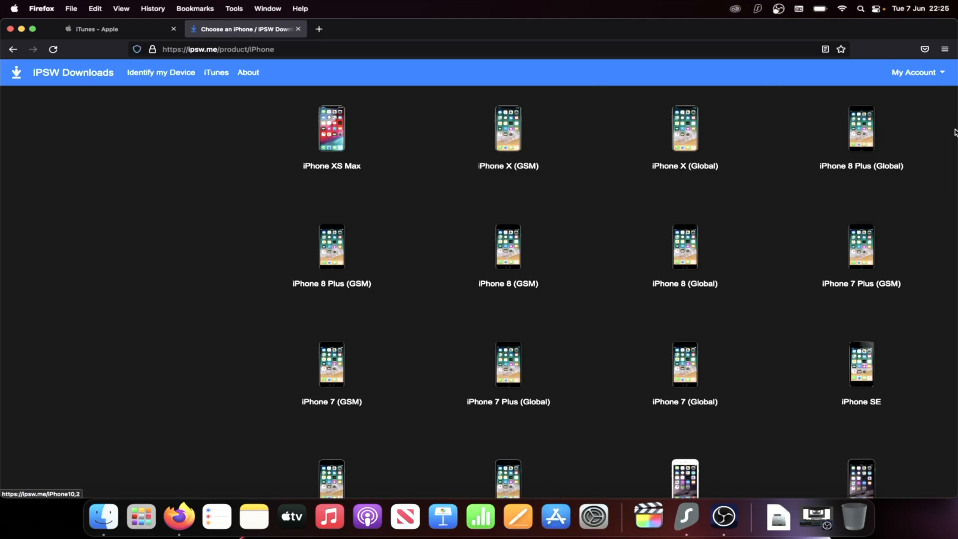
mouse_move(923, 123)
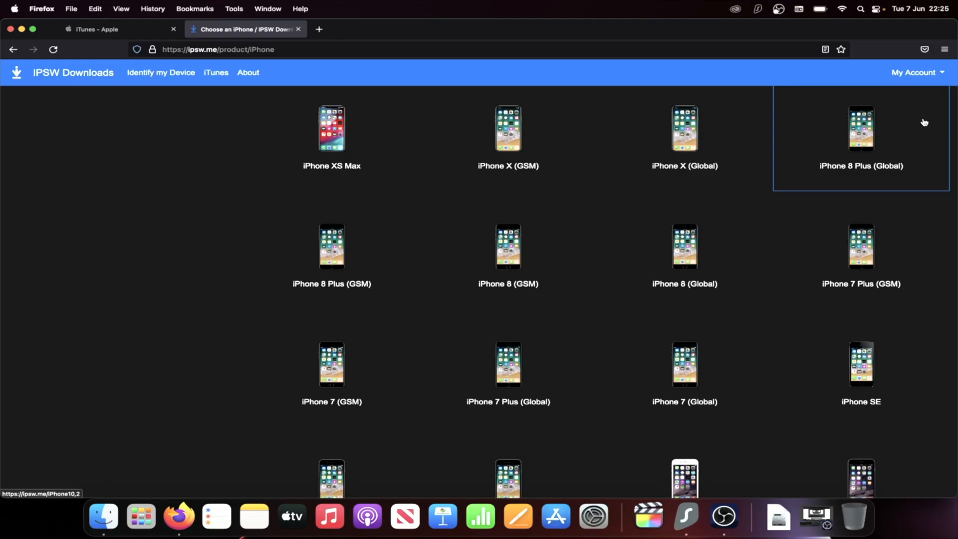
mouse_move(402, 275)
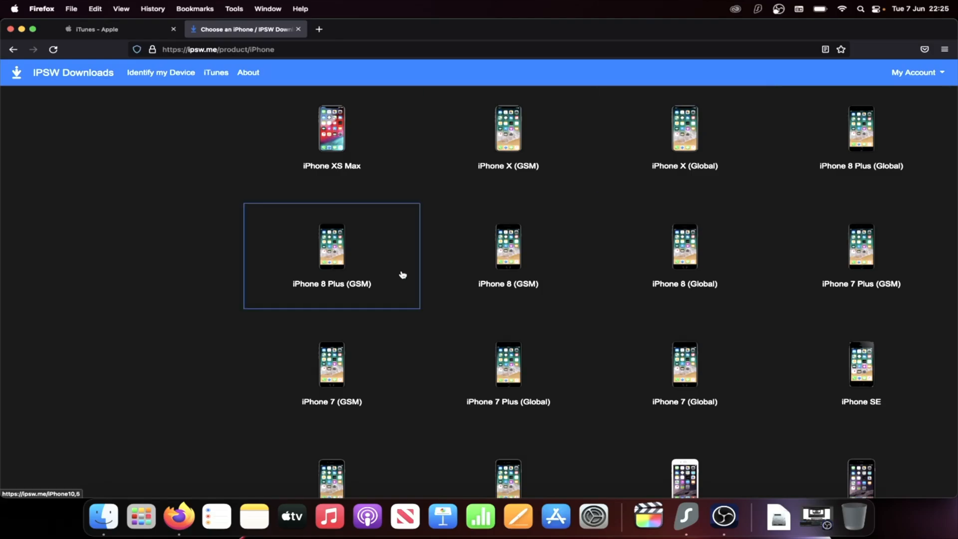
left_click(331, 246)
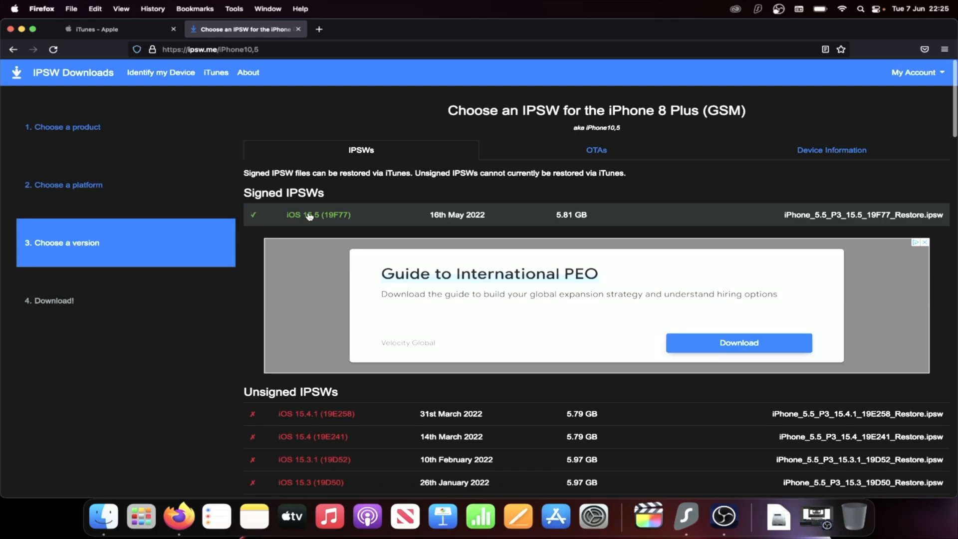
mouse_move(251, 223)
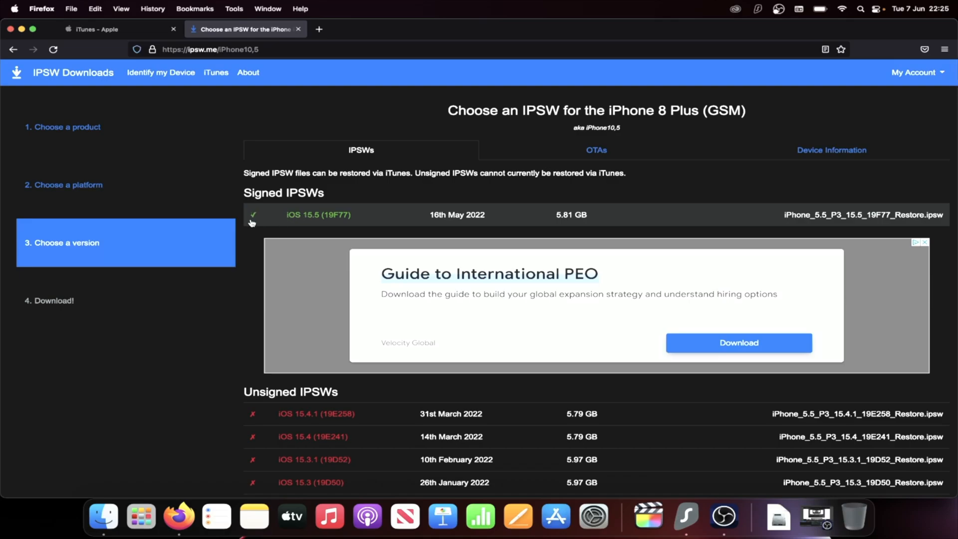
left_click(318, 214)
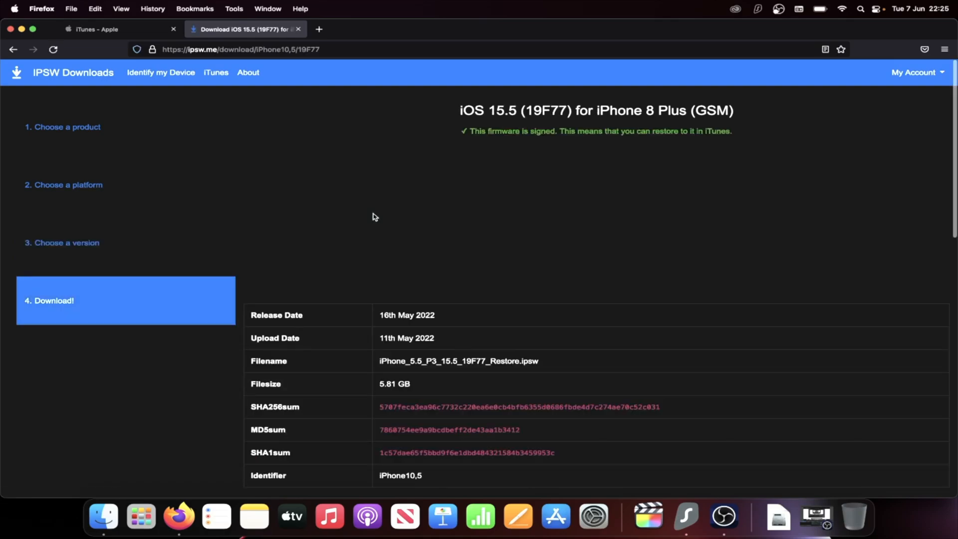
scroll("down", 3)
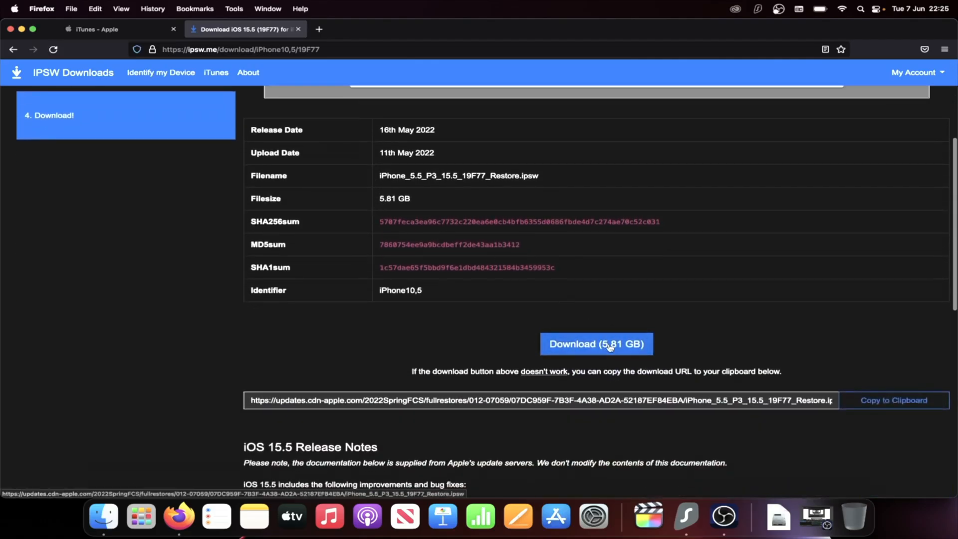
left_click(596, 343)
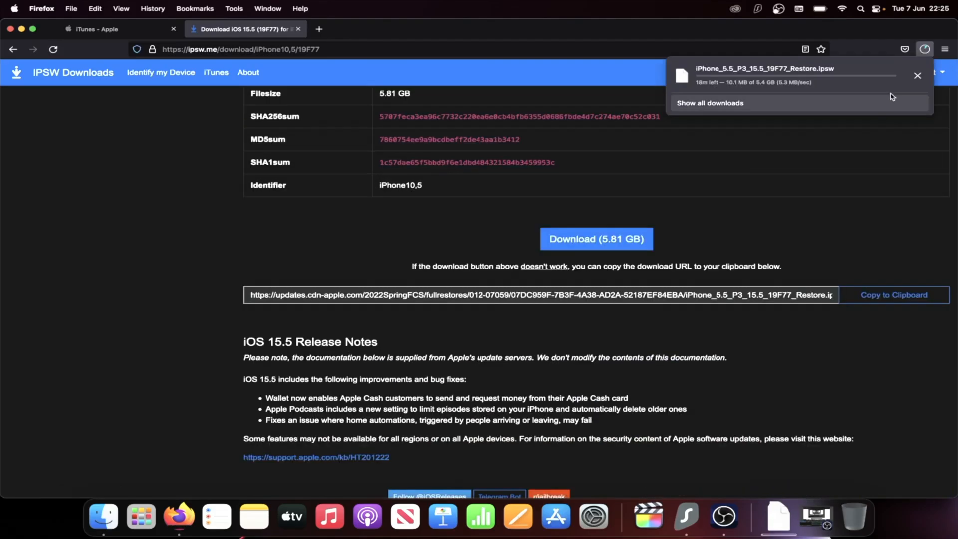
left_click(917, 75)
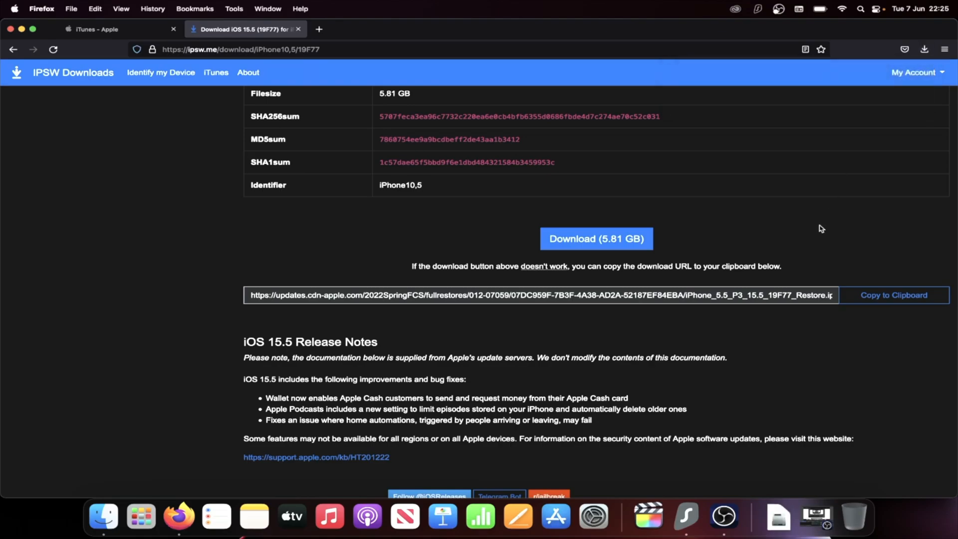
left_click(103, 517)
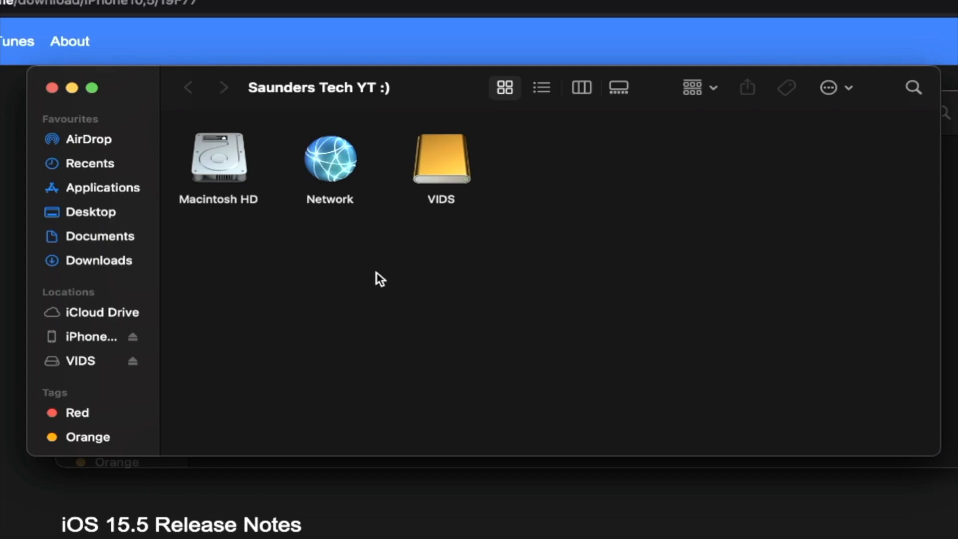
mouse_move(98, 319)
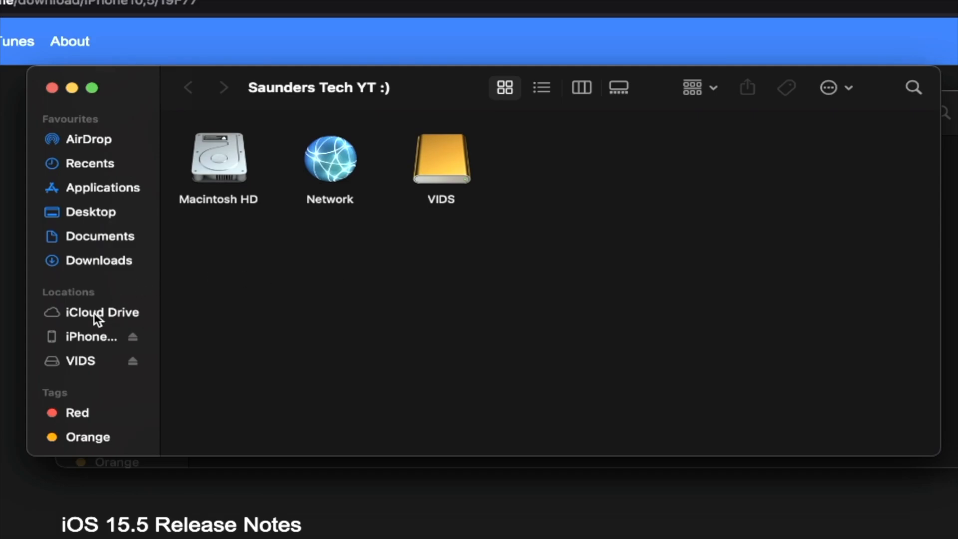
mouse_move(54, 347)
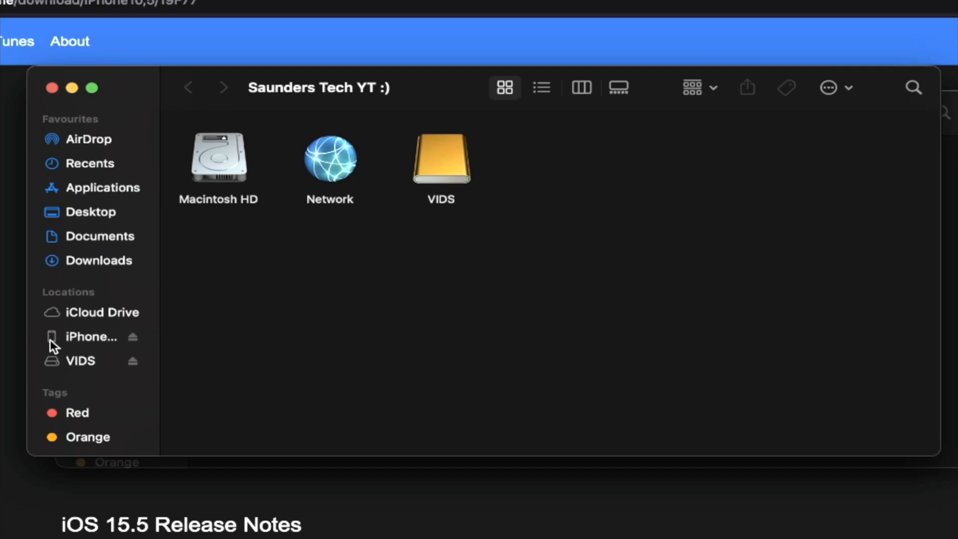
mouse_move(257, 111)
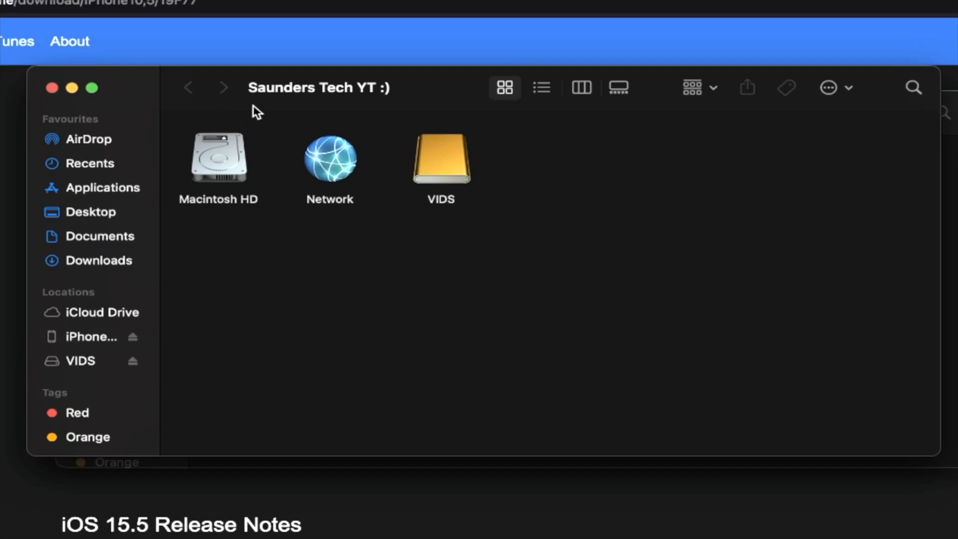
mouse_move(109, 284)
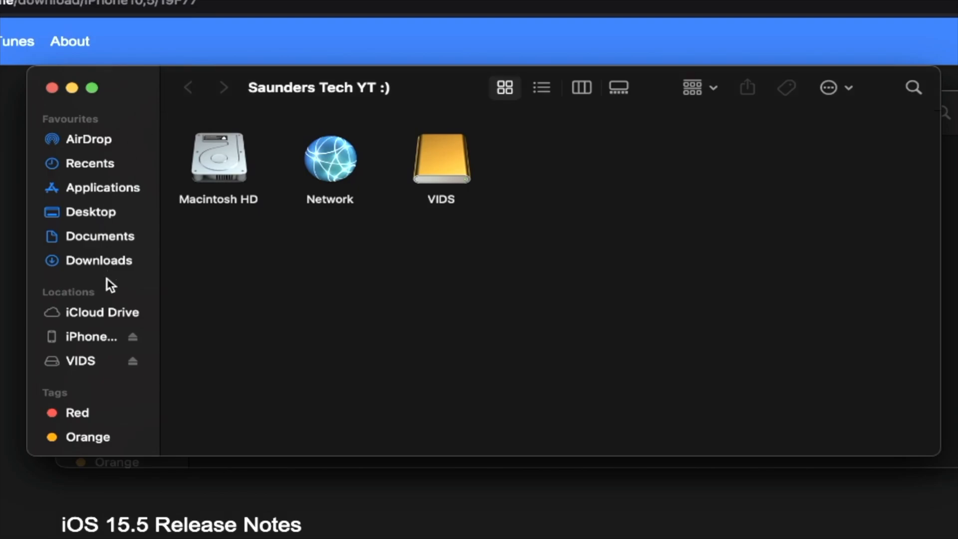
Select the iPhone 8 Plus entry under Locations in the Finder sidebar
left_click(91, 336)
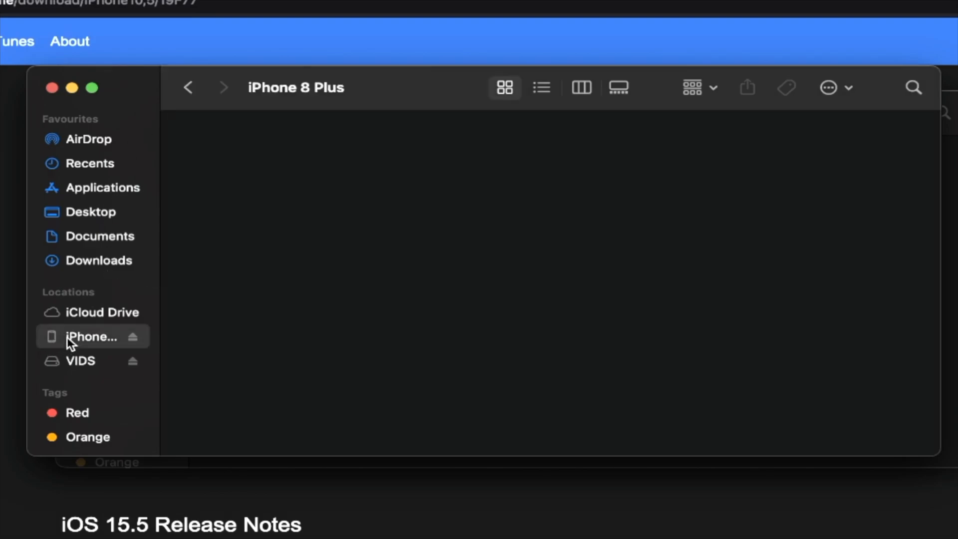
Let the iPhone 8 Plus General tab load and scroll down to the Backups section
left_click(91, 335)
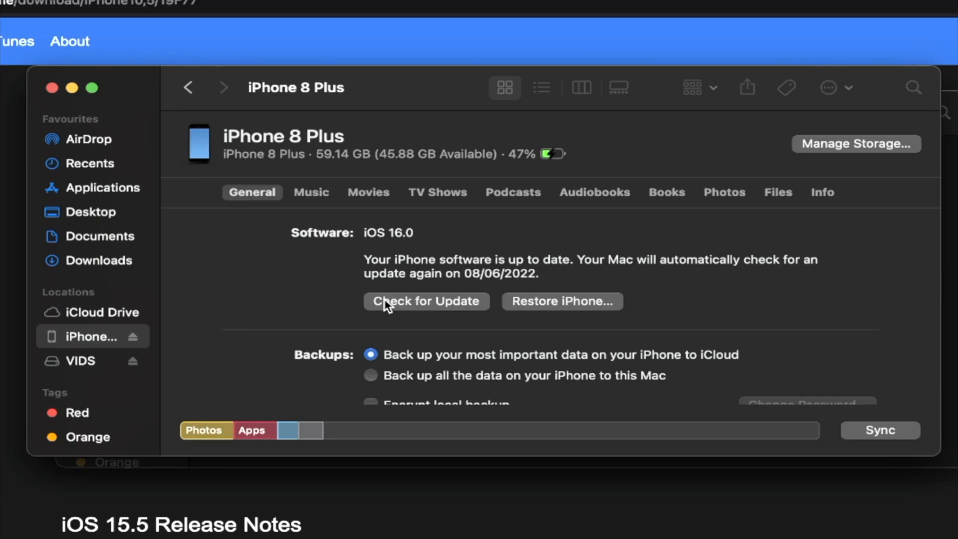
scroll("down", 3)
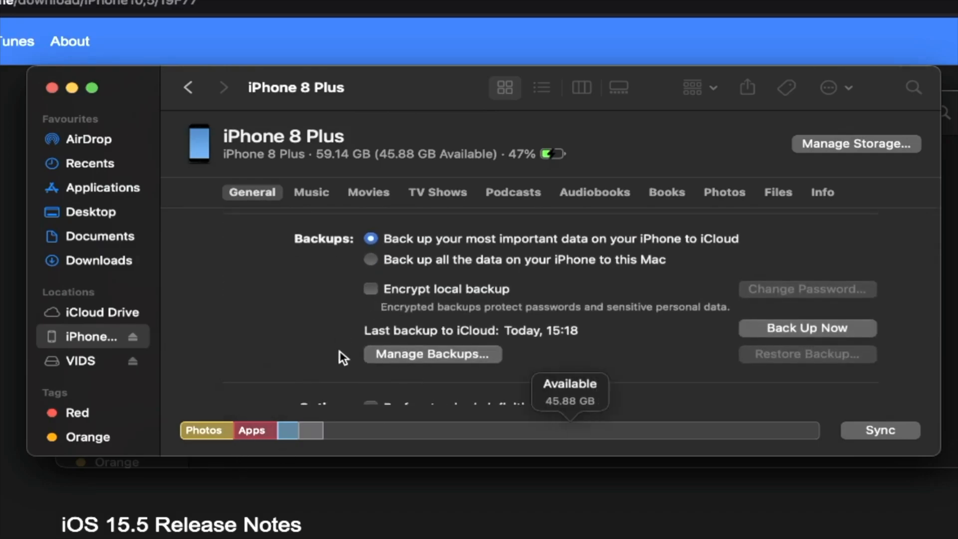
mouse_move(341, 431)
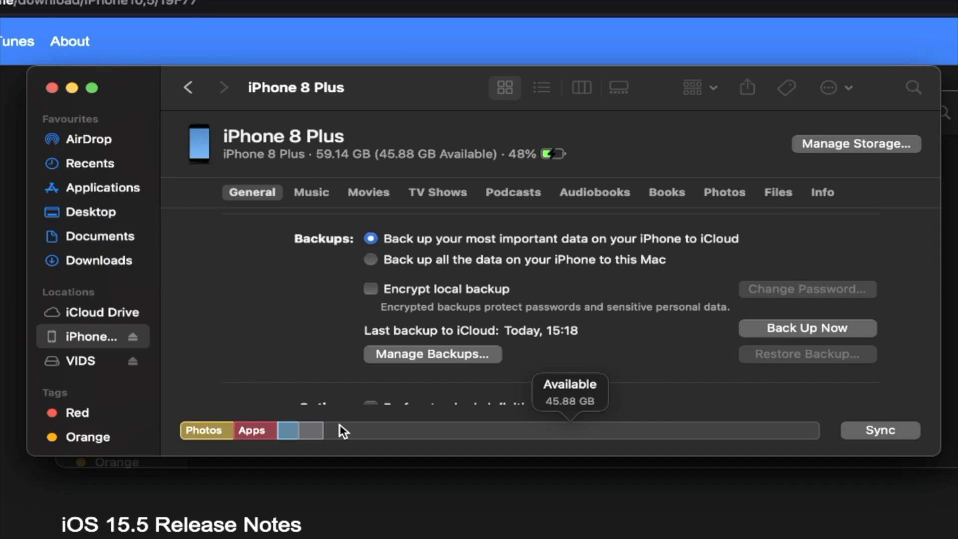
mouse_move(570, 311)
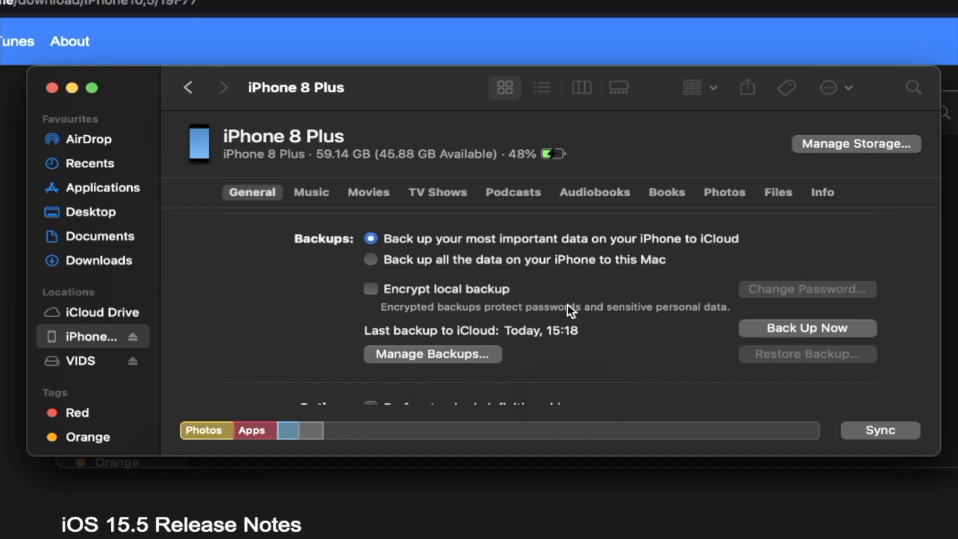
mouse_move(357, 262)
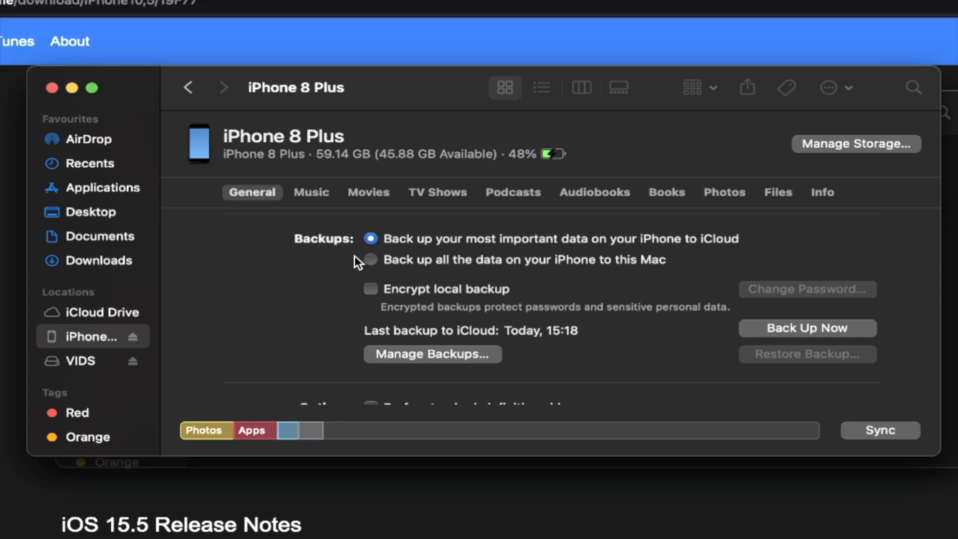
Back up all iPhone data to this Mac now, completing today at 22:34
left_click(370, 259)
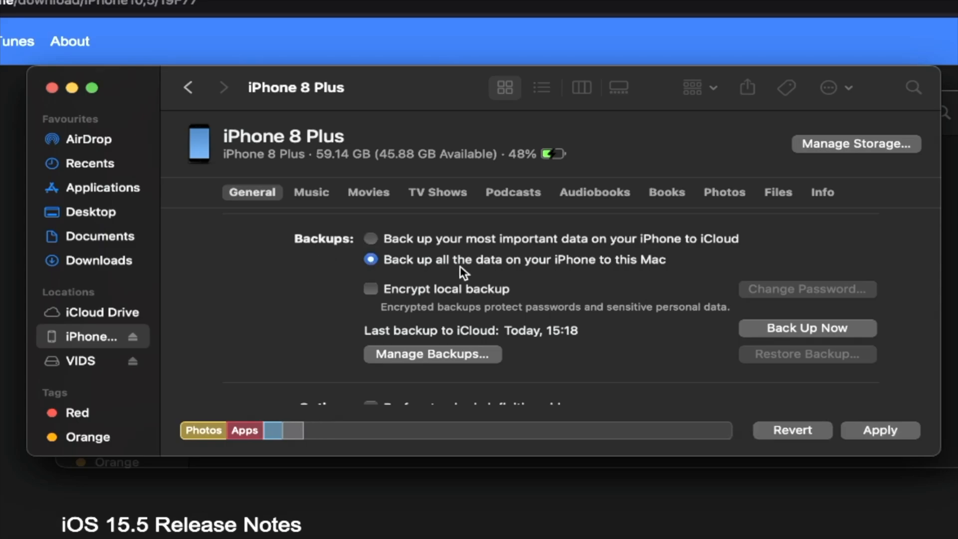
mouse_move(639, 275)
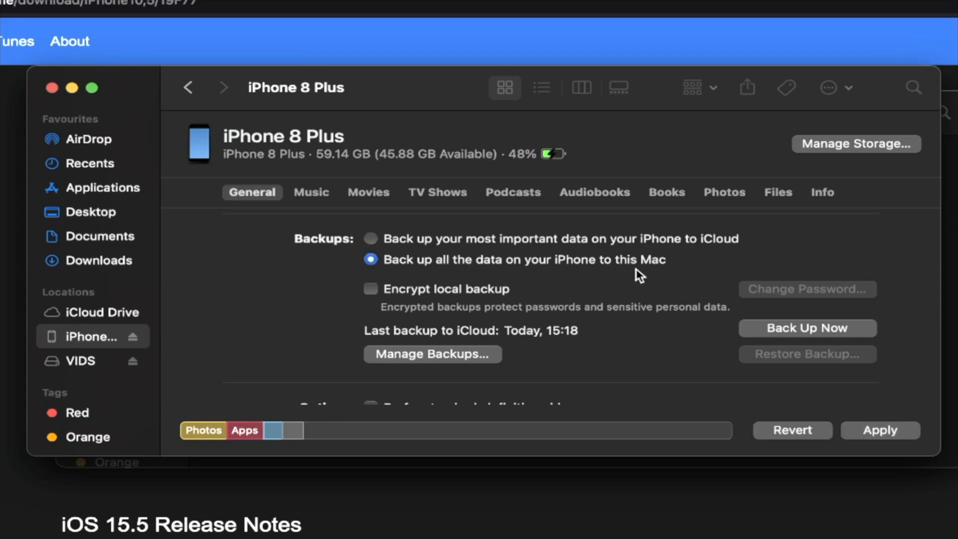
mouse_move(756, 339)
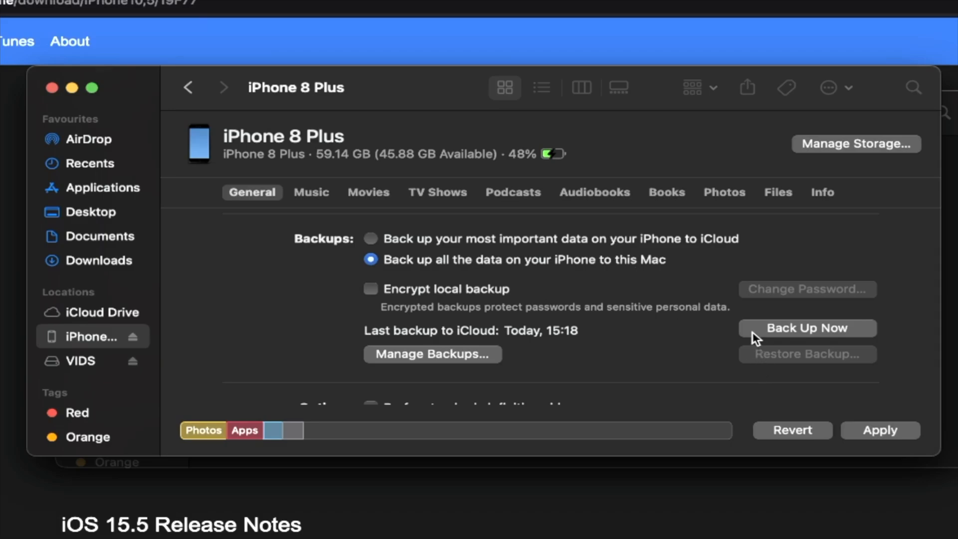
left_click(806, 328)
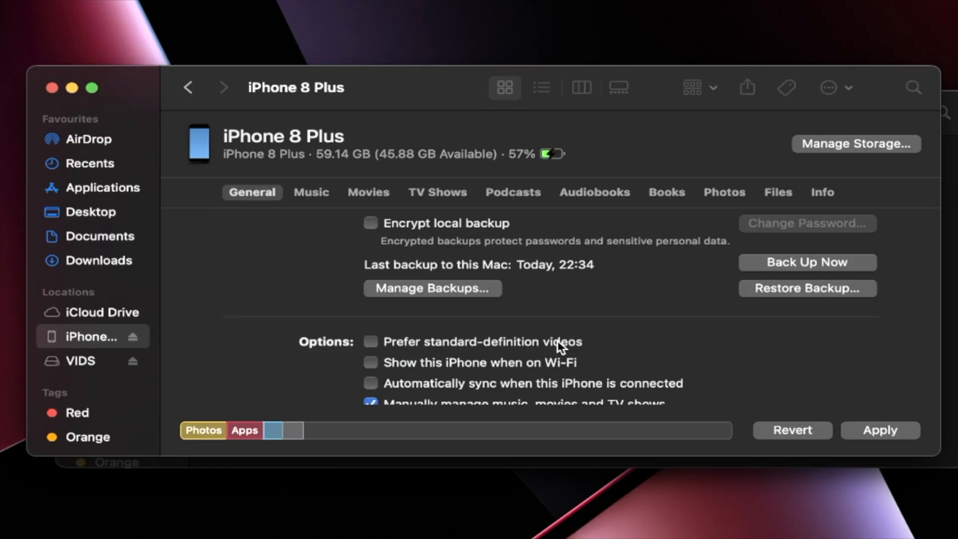
Return to the iOS 16.0 Software section and choose Restore iPhone…
scroll("up", 3)
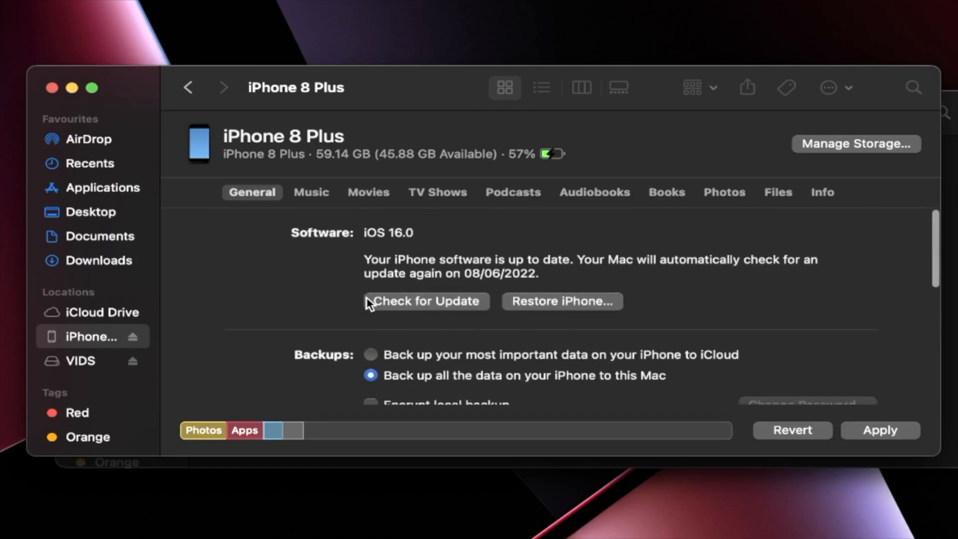
mouse_move(598, 320)
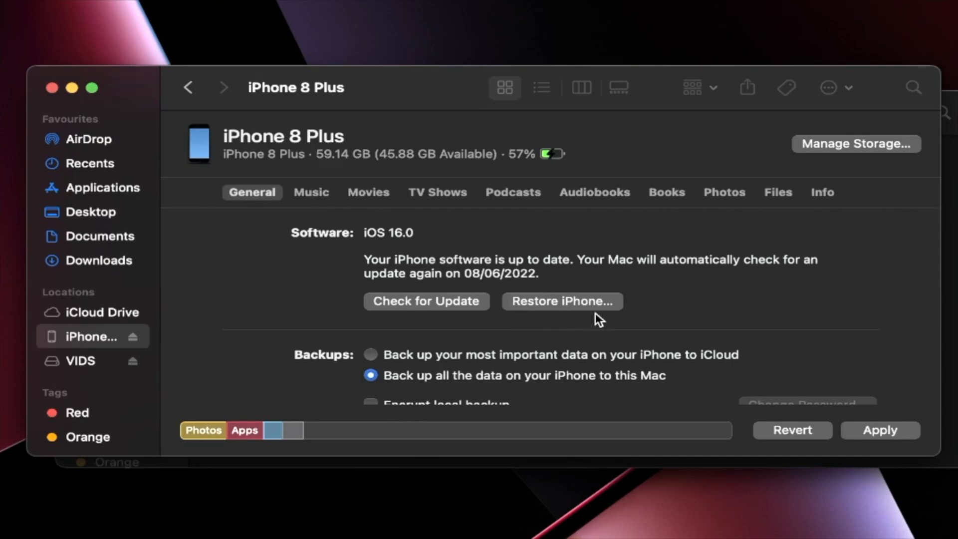
mouse_move(422, 319)
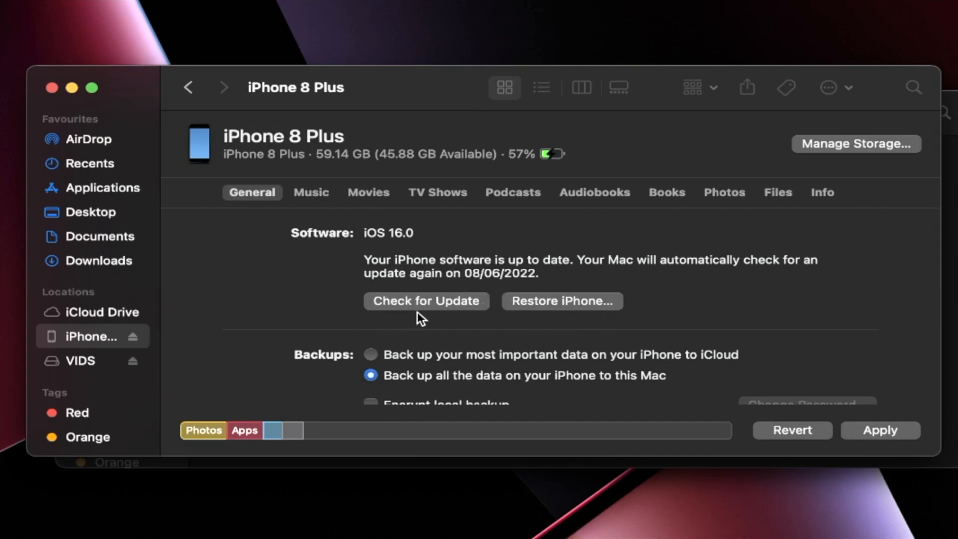
mouse_move(427, 300)
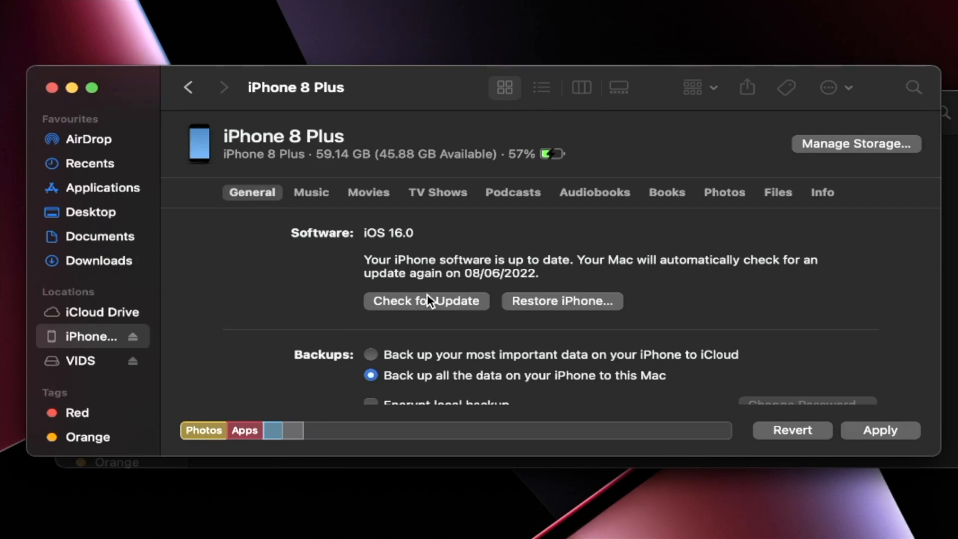
mouse_move(553, 311)
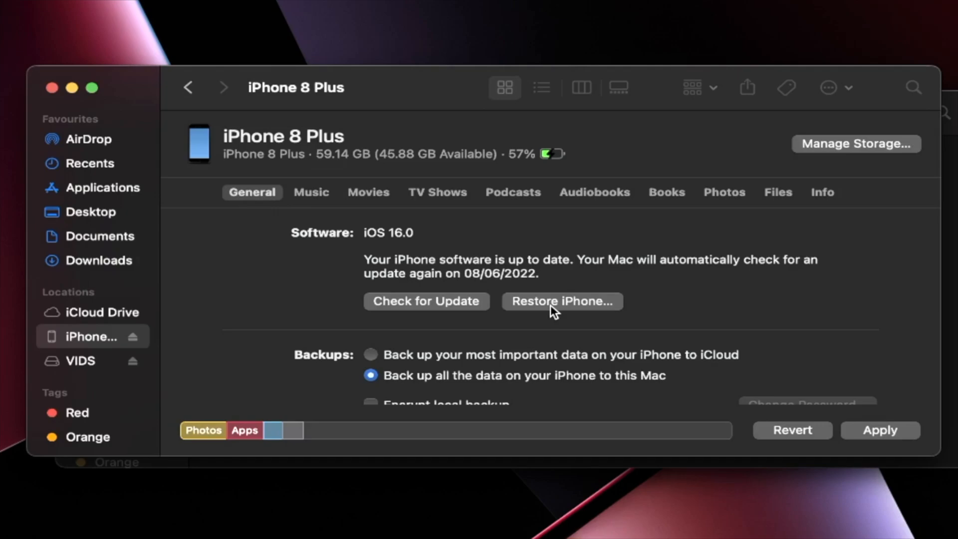
left_click(561, 300)
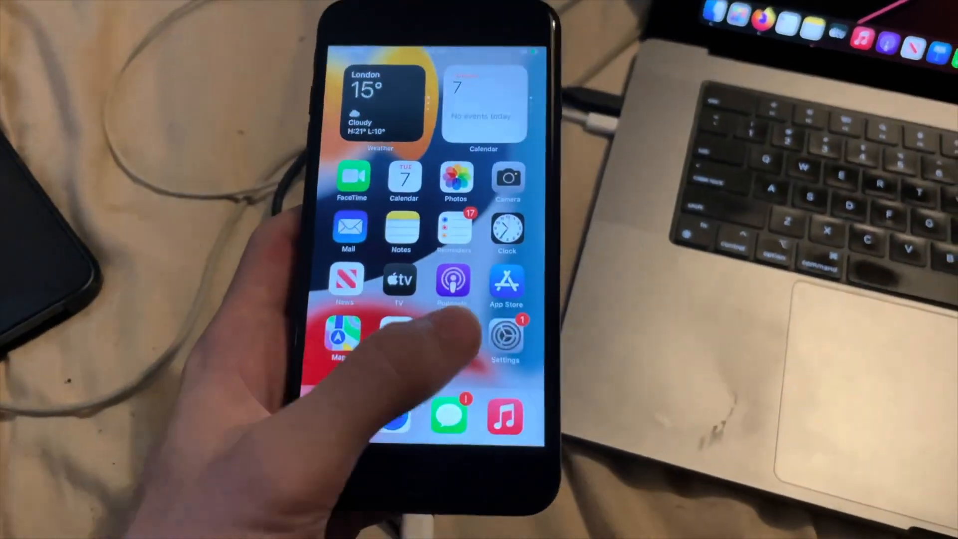
On the iPhone, go to Settings, the Apple ID banner, then iCloud
left_click(505, 335)
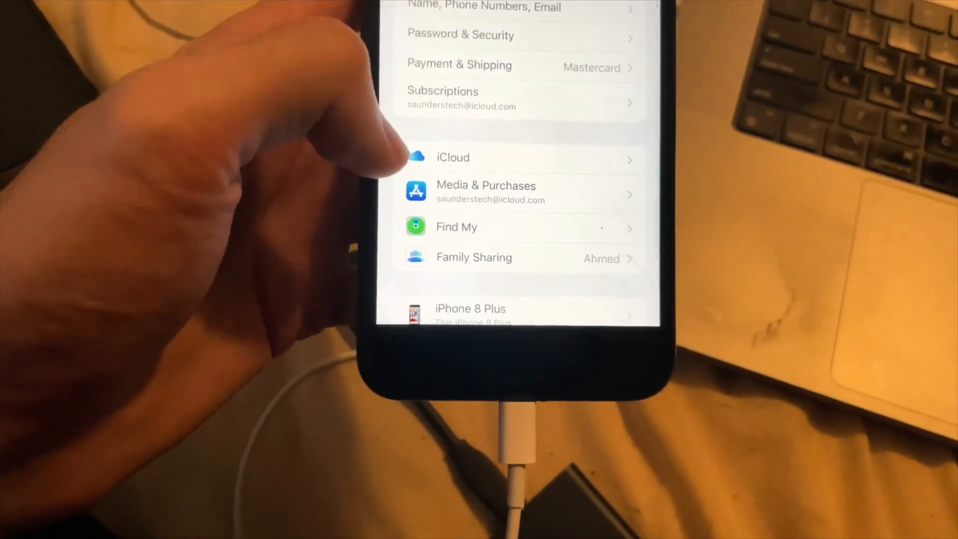
left_click(456, 226)
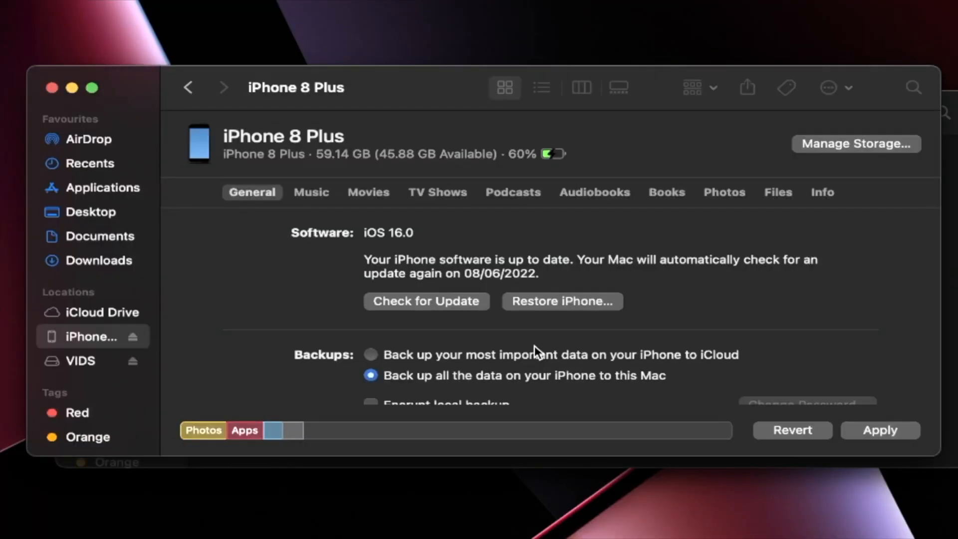
mouse_move(553, 308)
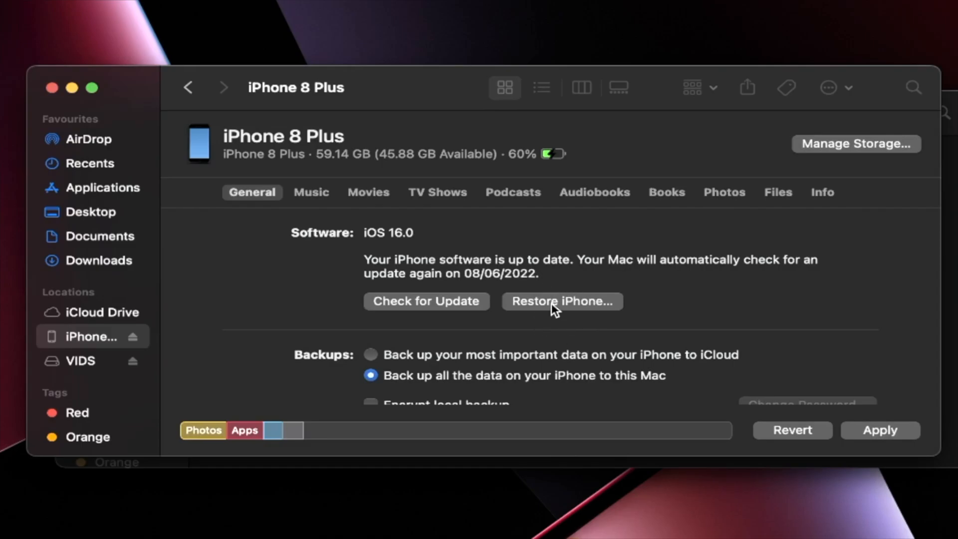
Choose iPhone_5.5_P3_15.5_19F77_Restore.ipsw from the VIDS drive as the restore file
left_click(561, 301)
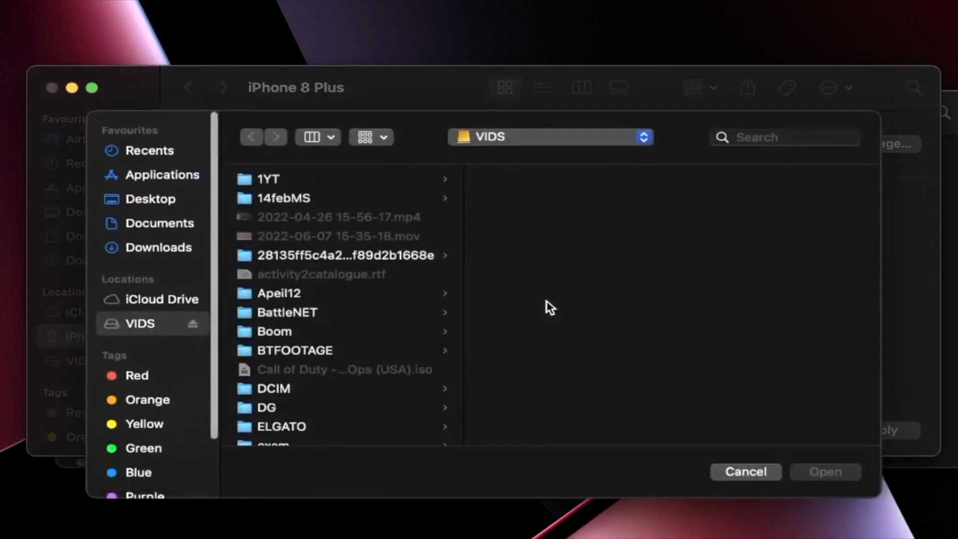
mouse_move(201, 402)
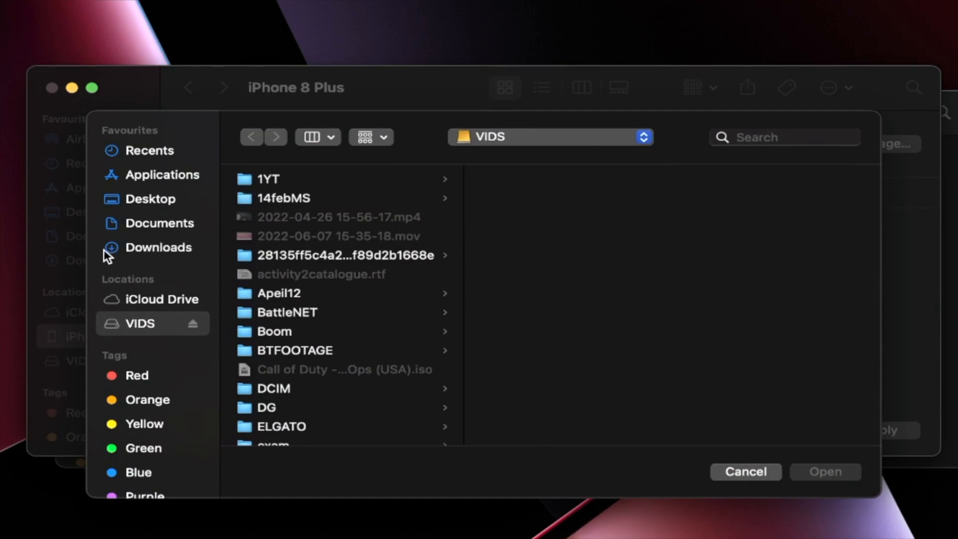
left_click(159, 246)
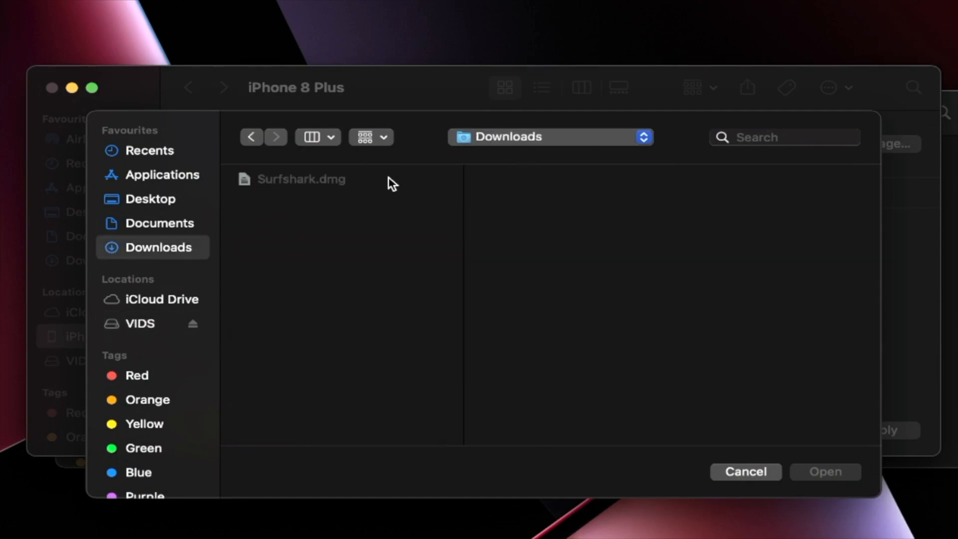
left_click(140, 323)
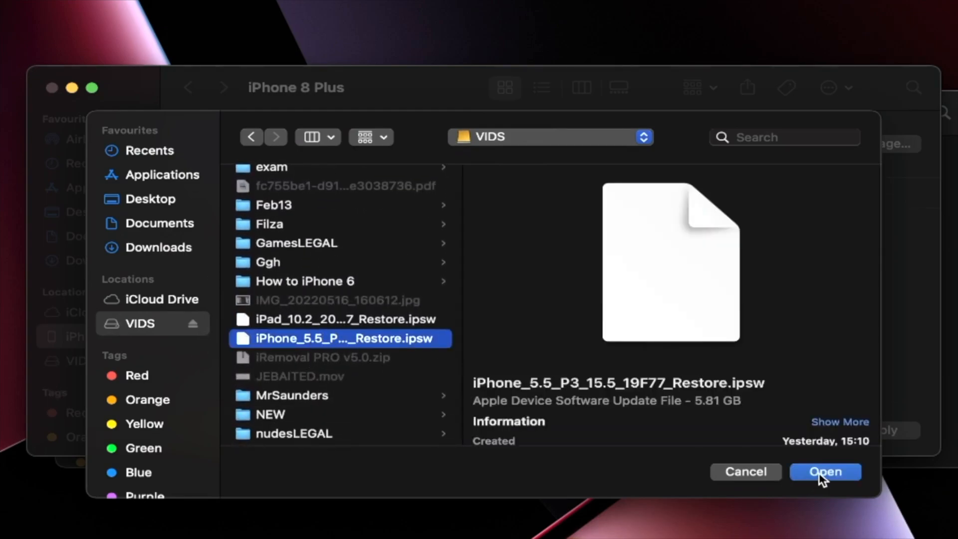
left_click(824, 471)
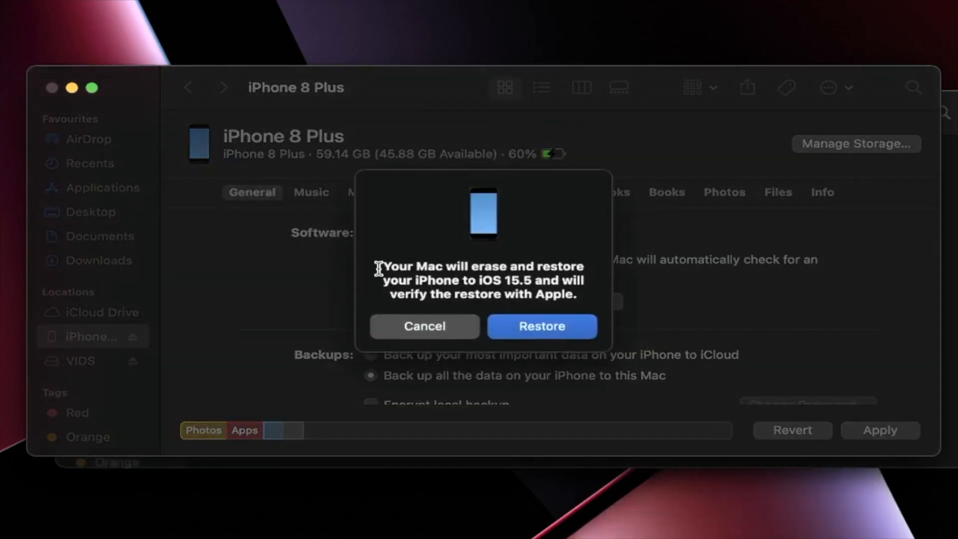
mouse_move(452, 275)
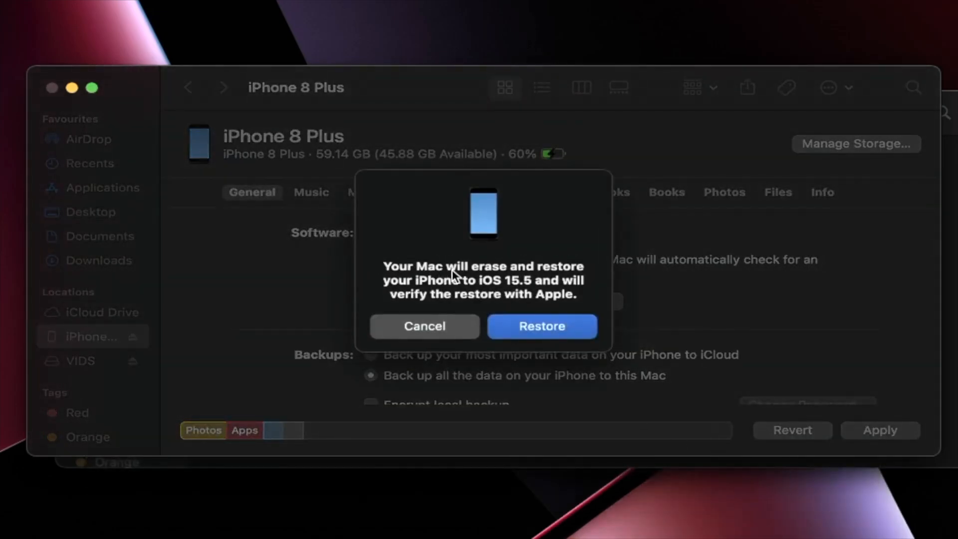
mouse_move(458, 290)
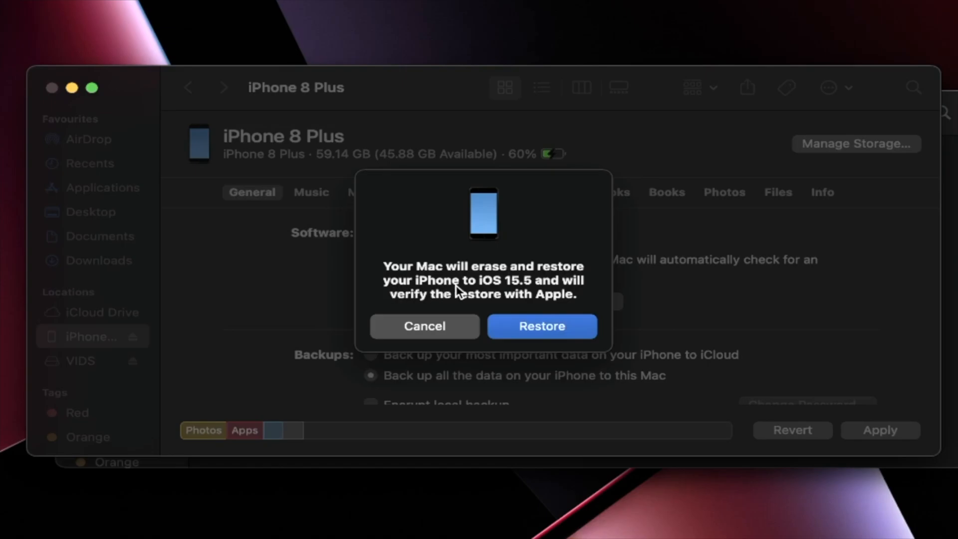
mouse_move(418, 313)
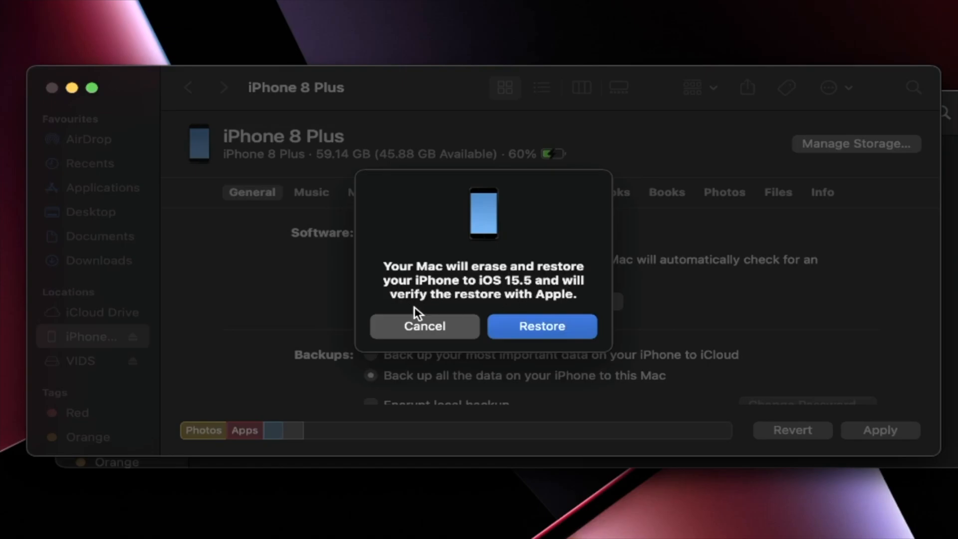
Confirm erasing and restoring the iPhone to iOS 15.5
left_click(542, 326)
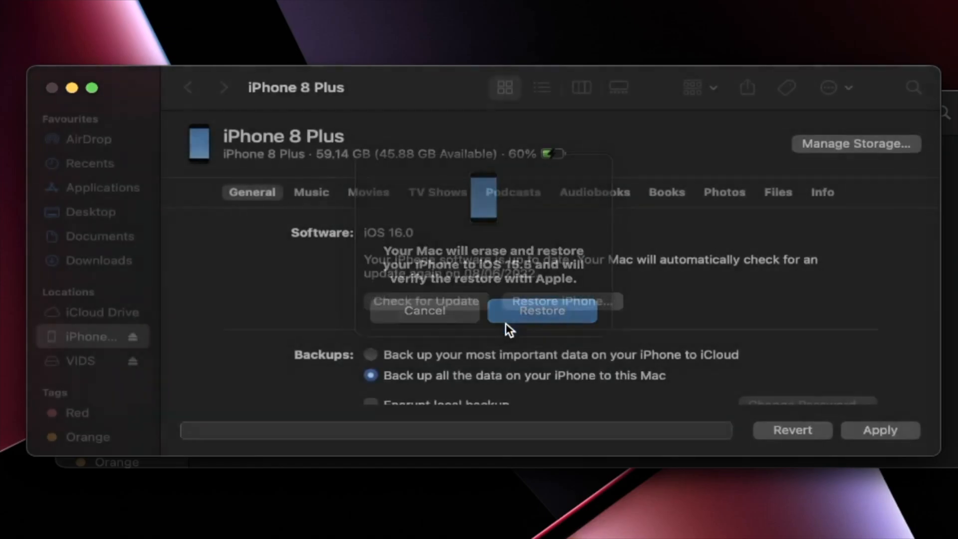
left_click(541, 311)
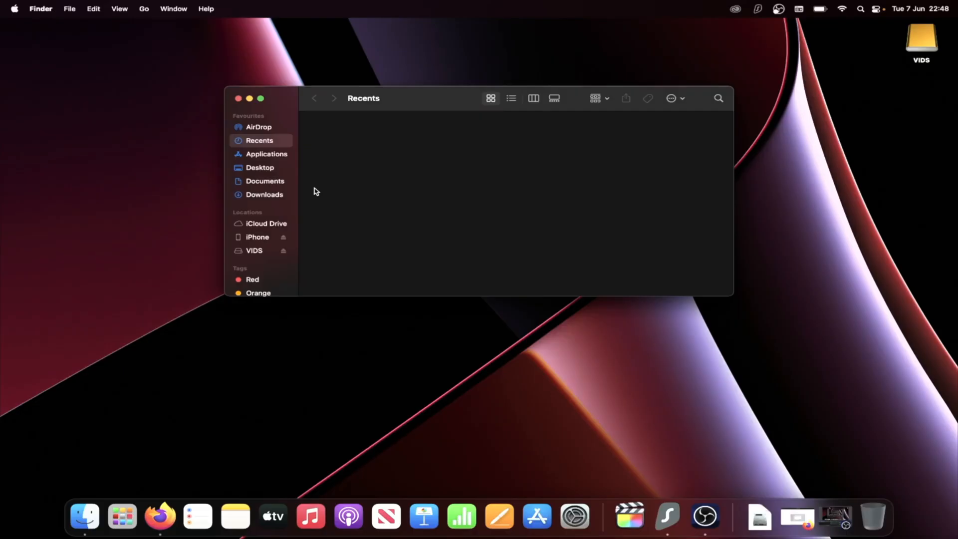
mouse_move(251, 239)
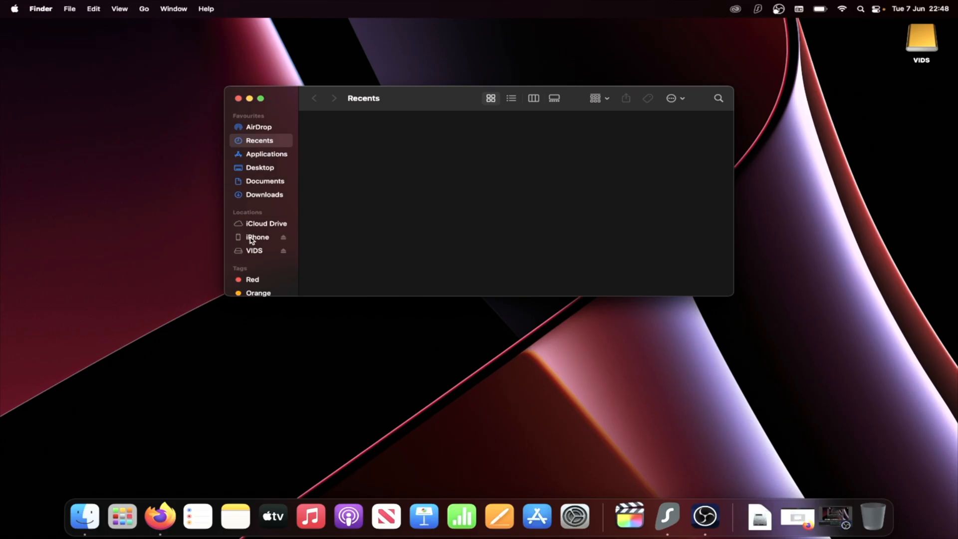
Switch to the Firefox tab showing Apple's article on locating iPhone backups
left_click(179, 516)
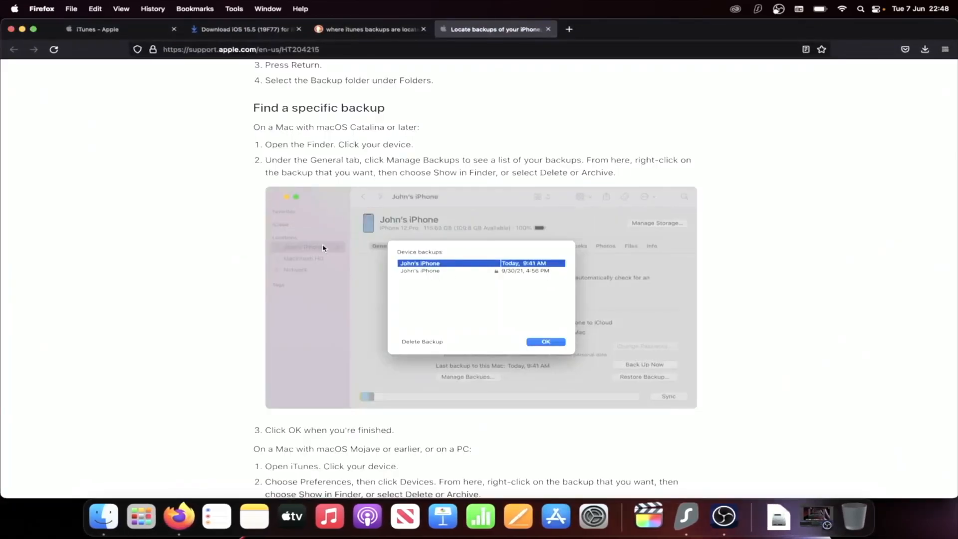
Find and copy the path ~/Library/Application Support/MobileSync/Backup/ from the Apple Support article
scroll("up", 3)
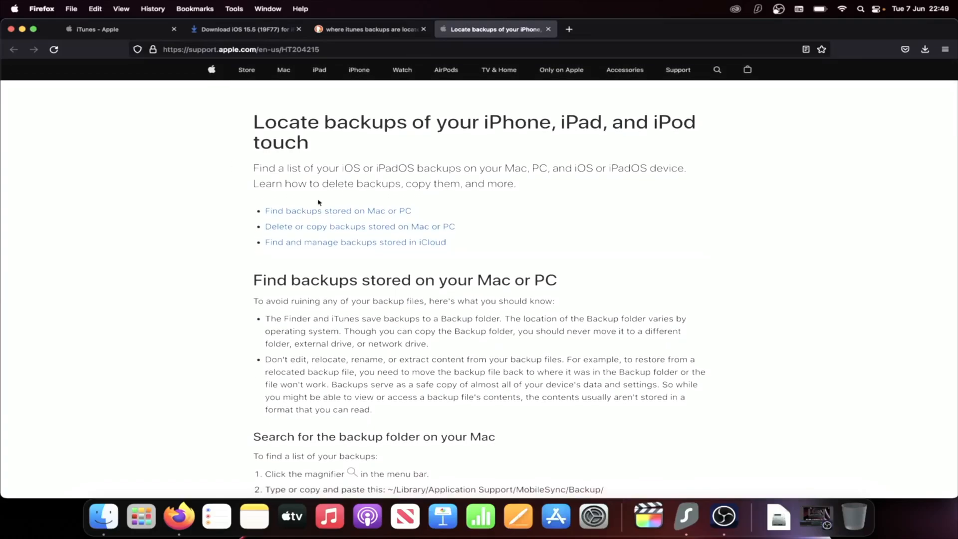
scroll("down", 3)
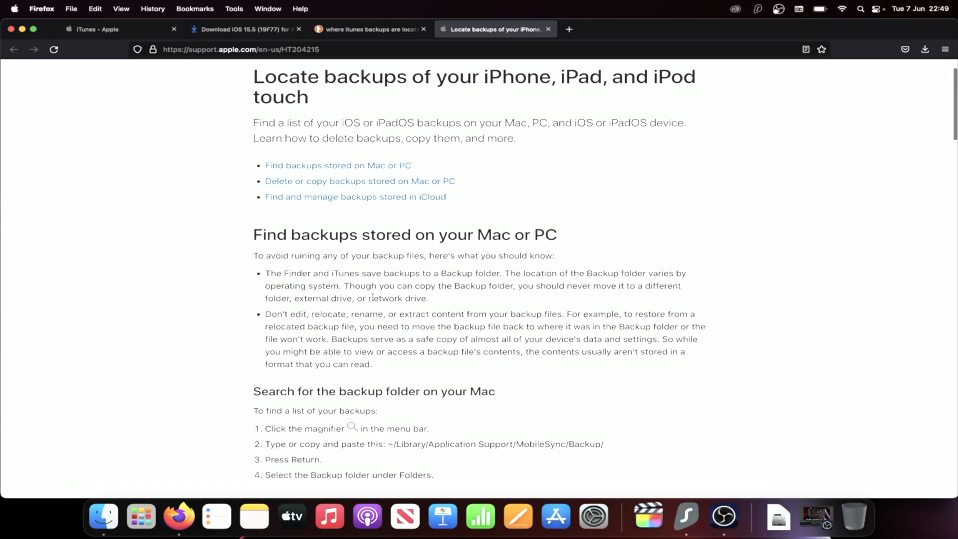
scroll("down", 3)
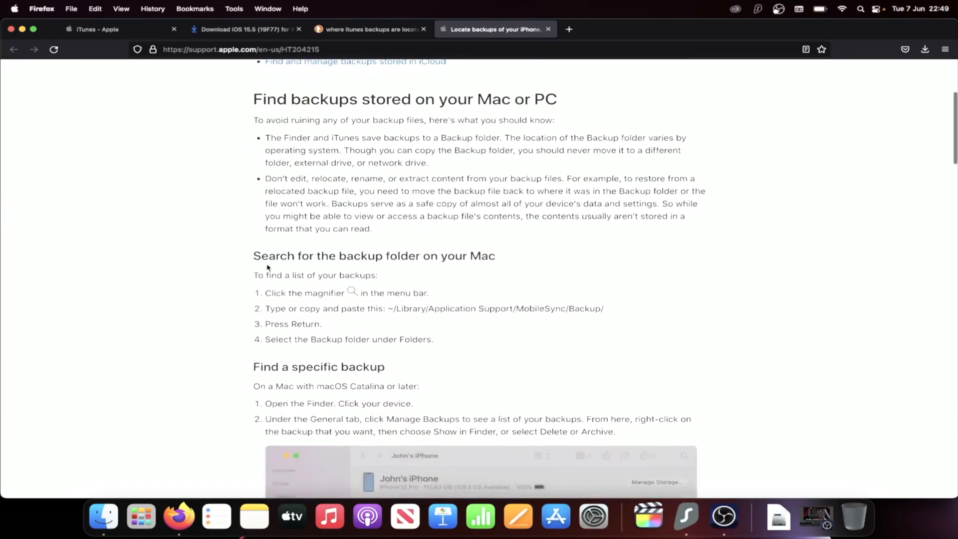
scroll("down", 3)
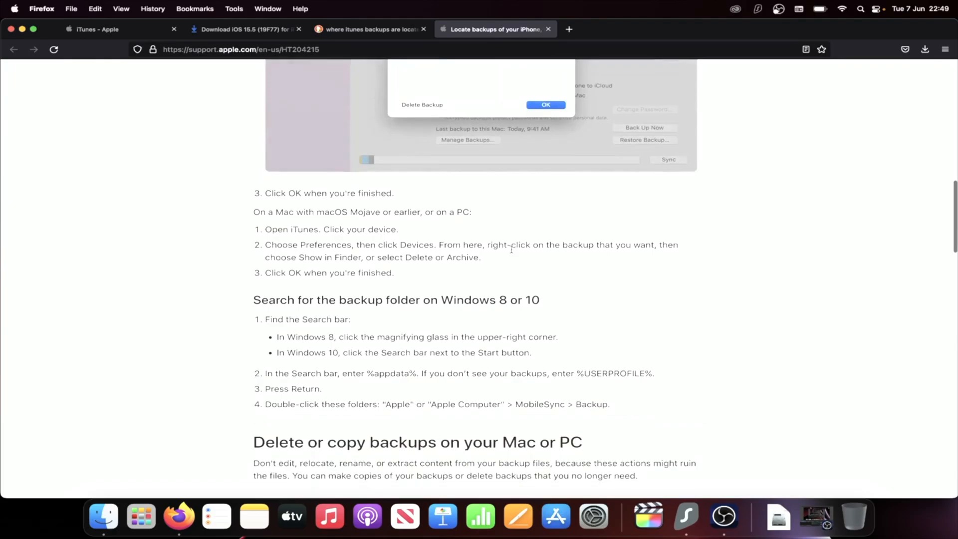
mouse_move(546, 306)
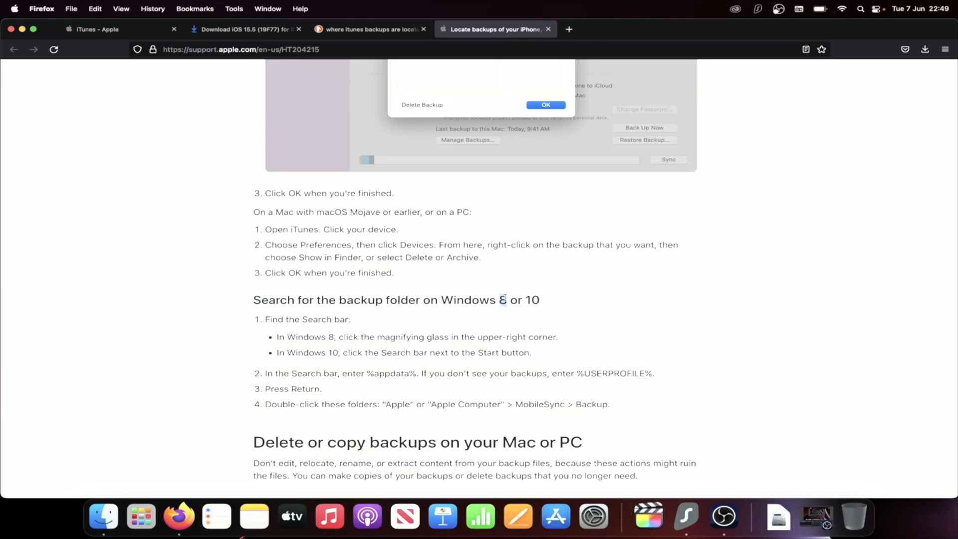
mouse_move(288, 373)
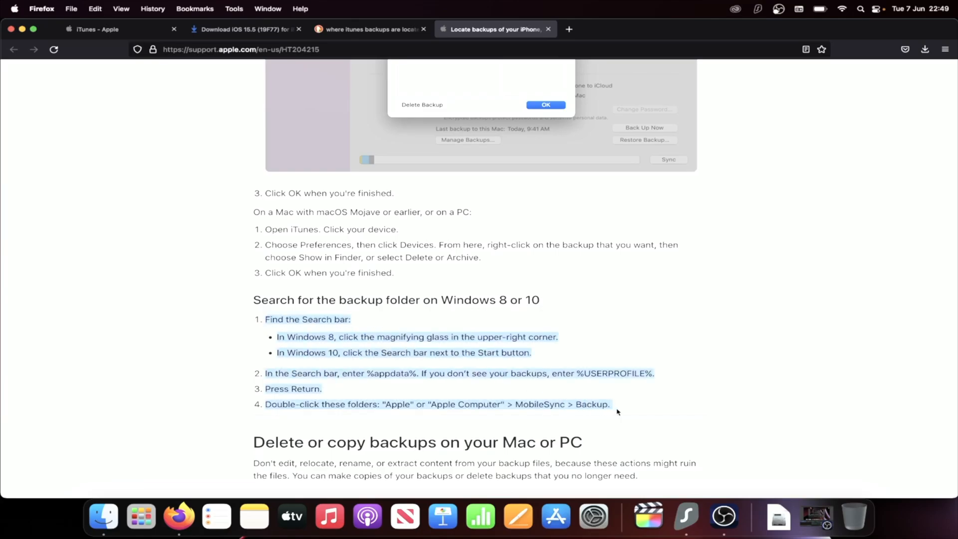
scroll("up", 3)
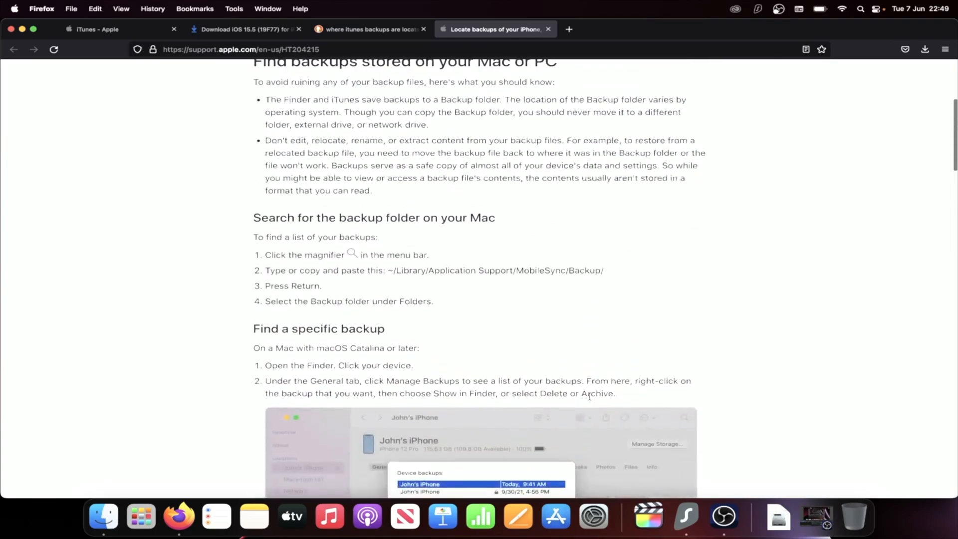
mouse_move(268, 267)
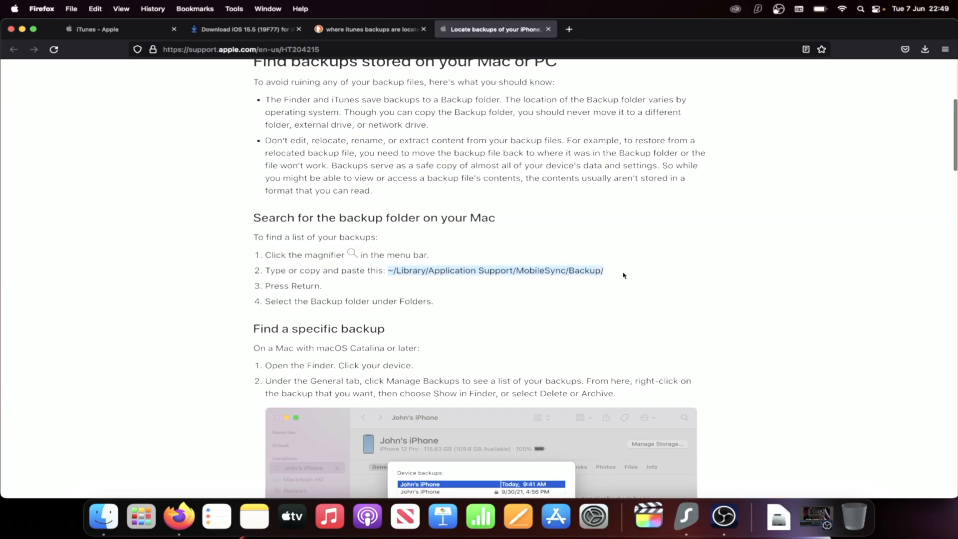
left_click(102, 518)
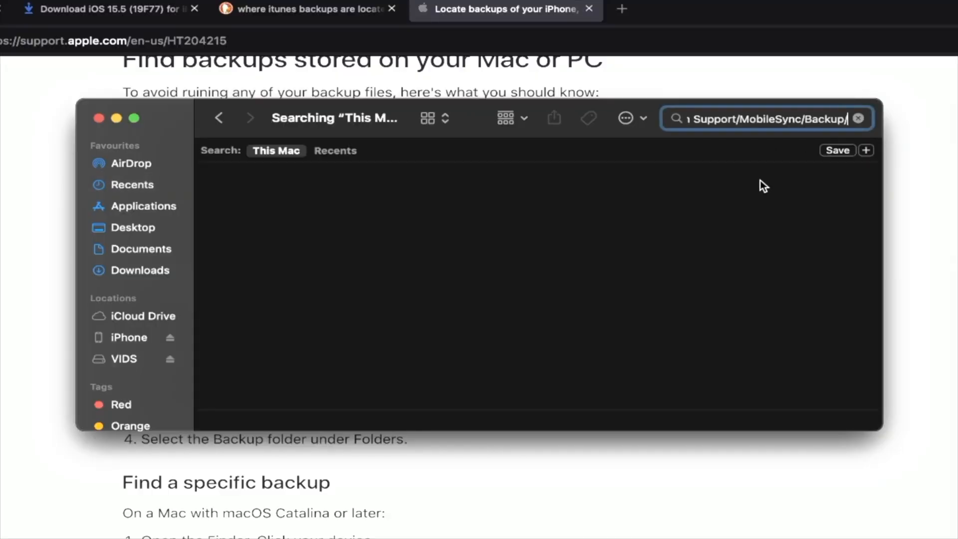
mouse_move(684, 207)
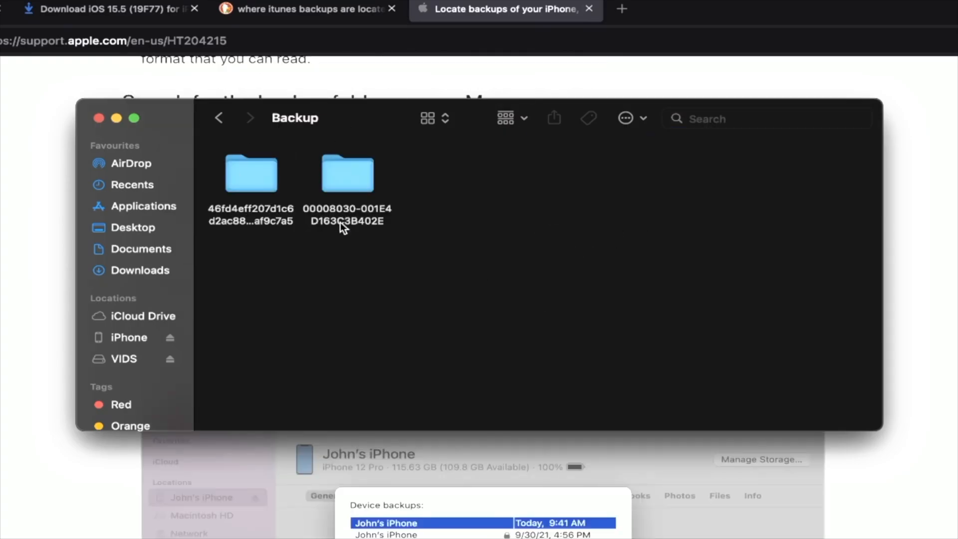
mouse_move(362, 246)
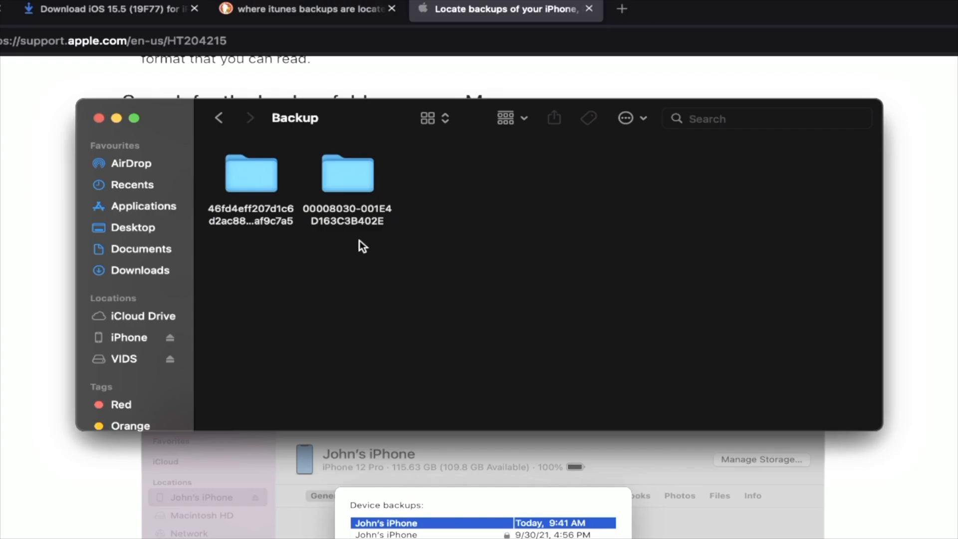
mouse_move(442, 210)
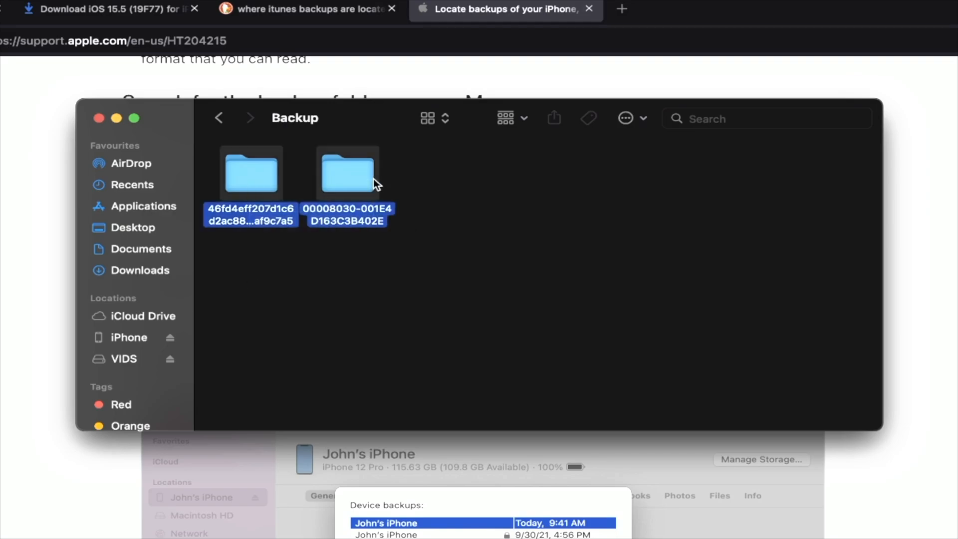
Deselect the two device backup folders in the MobileSync Backup folder
left_click(482, 215)
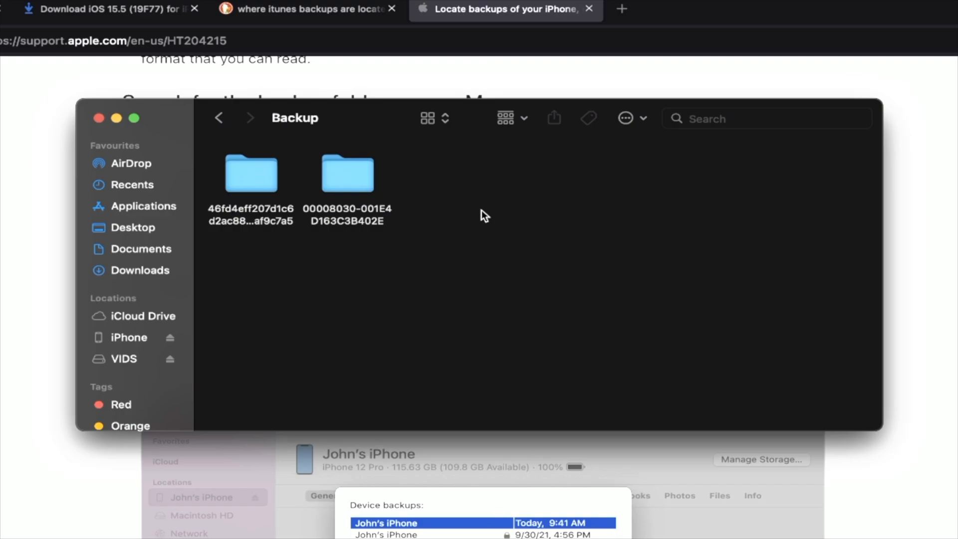
mouse_move(409, 155)
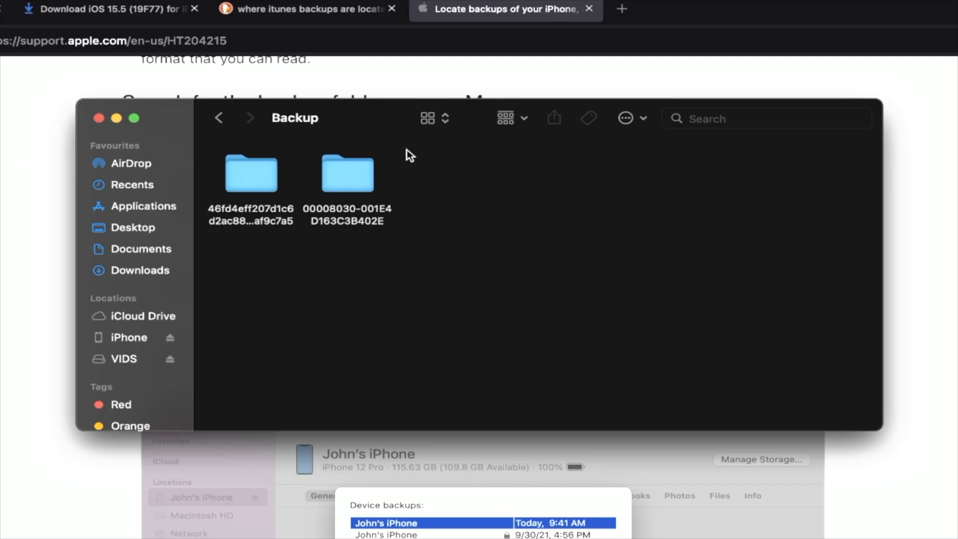
mouse_move(482, 163)
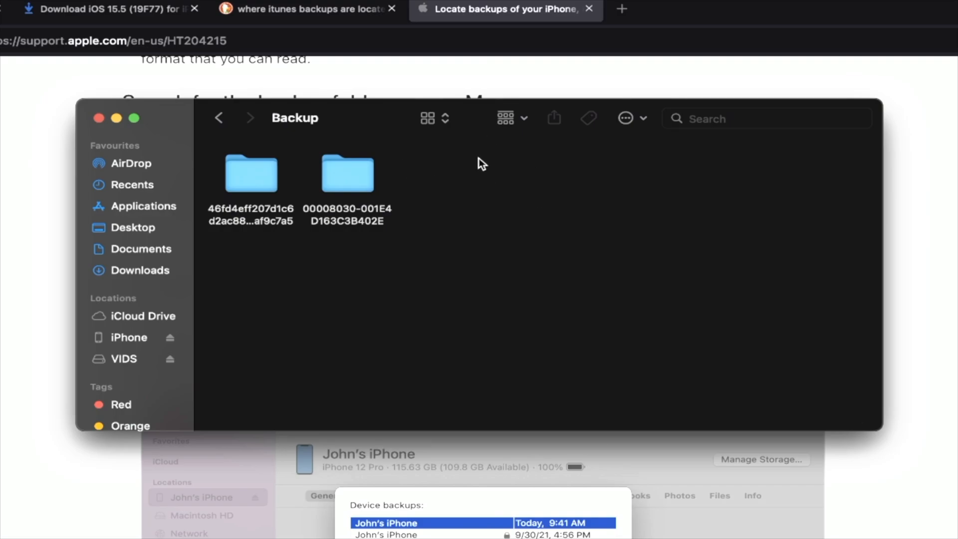
Switch the Backup folder to list view showing modification dates
left_click(428, 118)
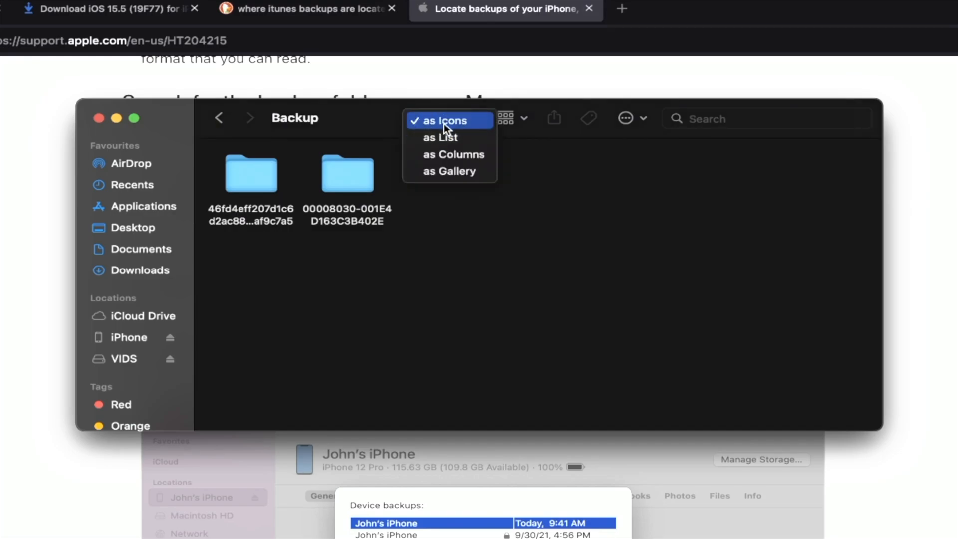
left_click(439, 136)
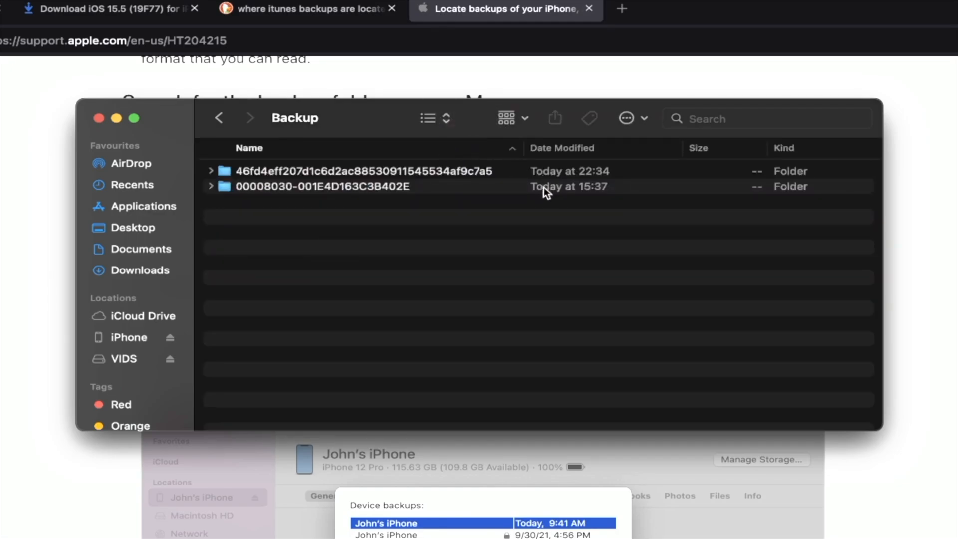
mouse_move(547, 196)
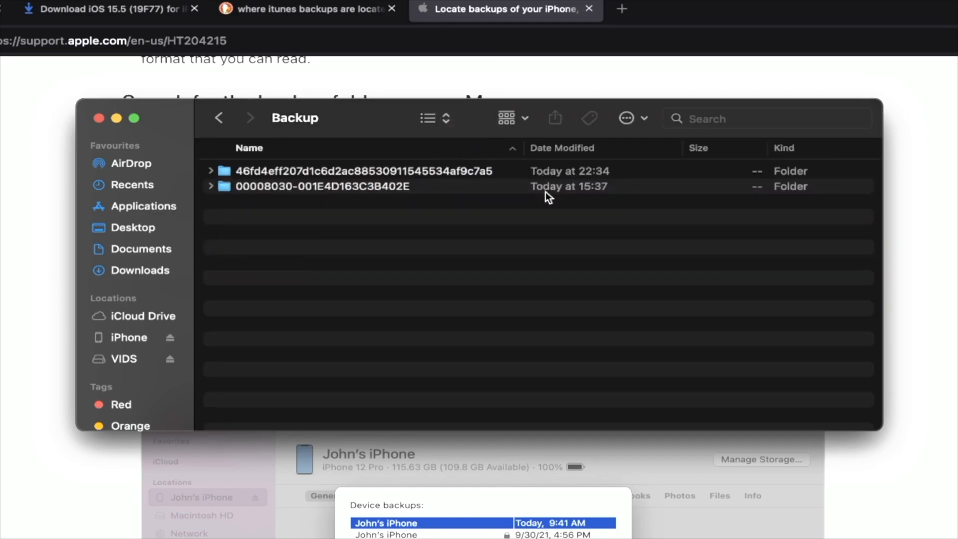
mouse_move(512, 186)
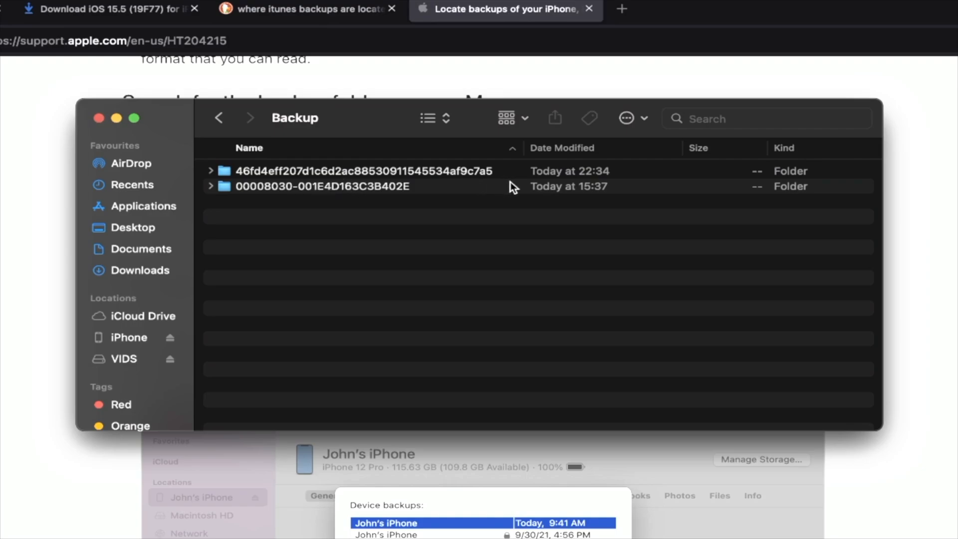
mouse_move(361, 179)
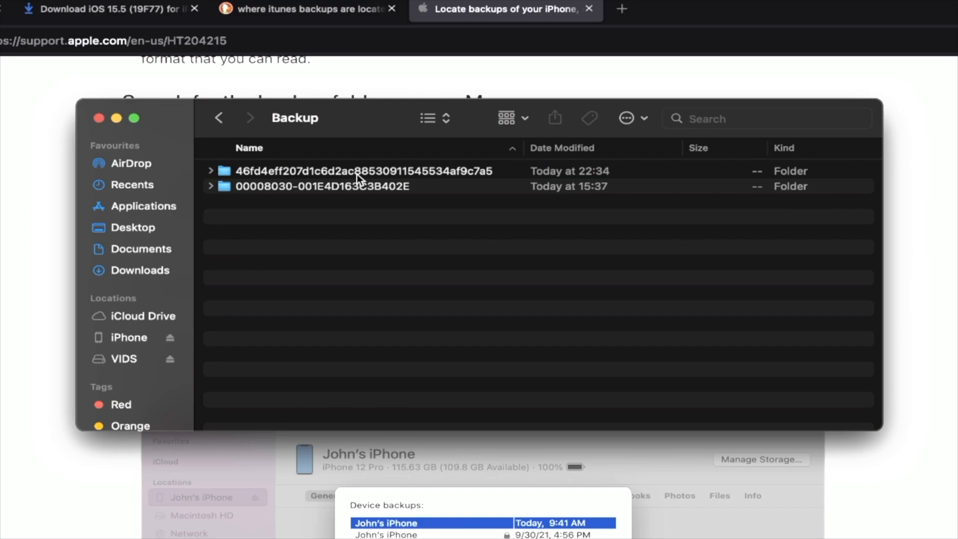
mouse_move(371, 186)
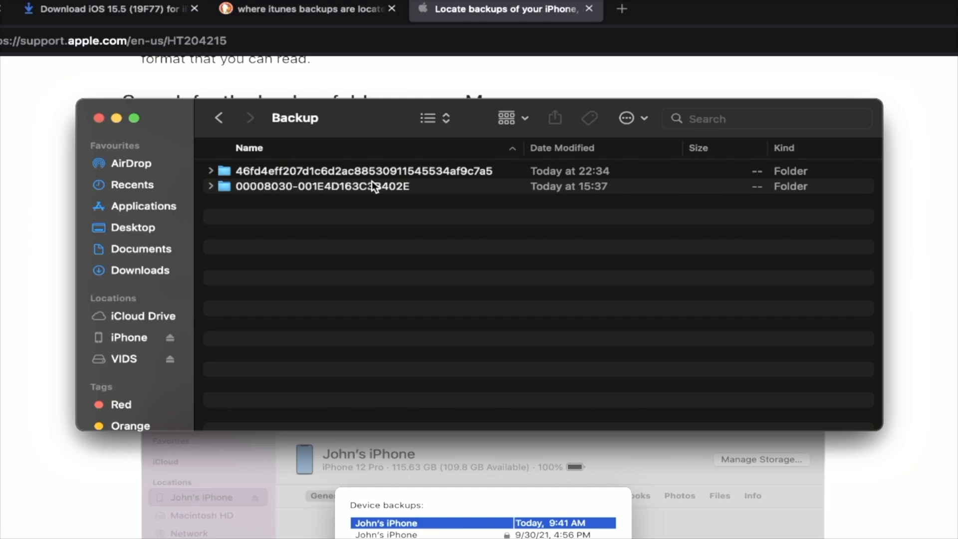
mouse_move(604, 175)
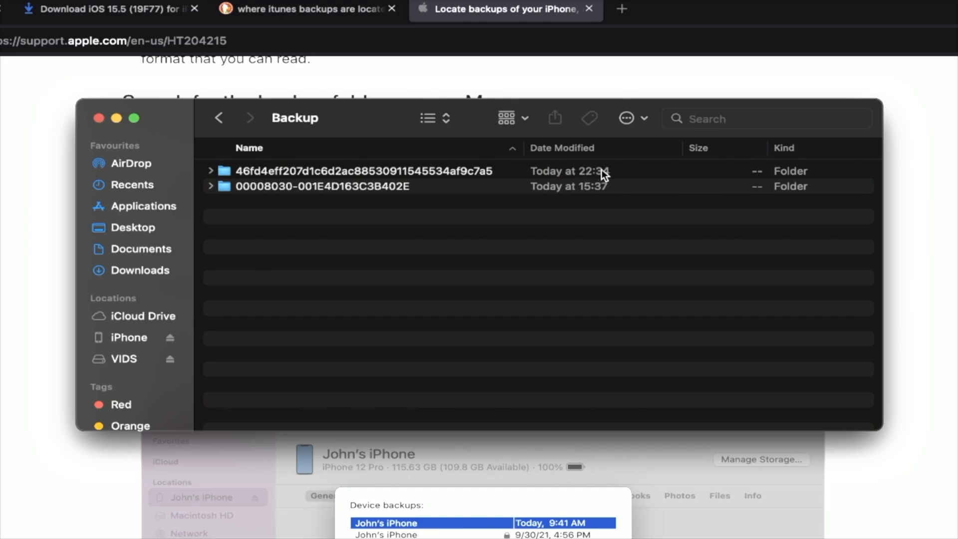
mouse_move(605, 176)
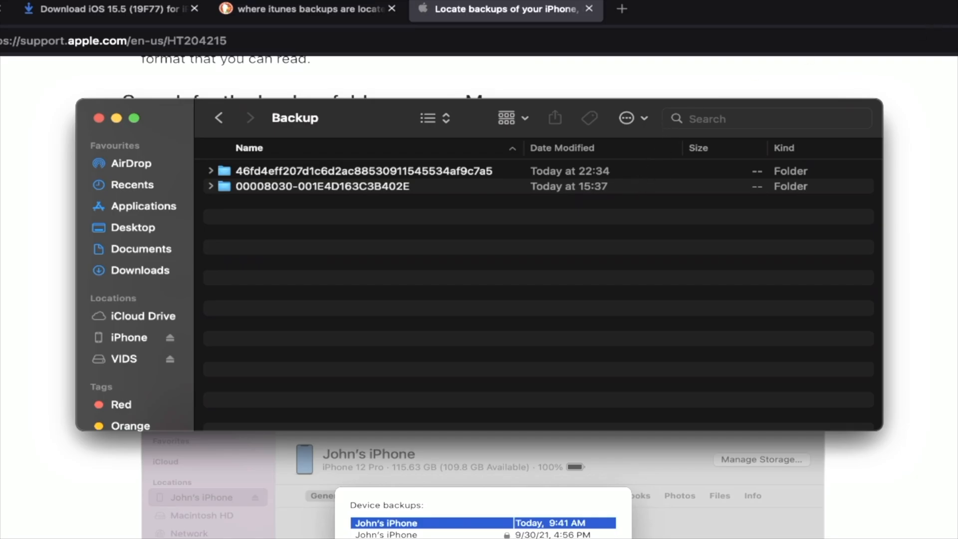
mouse_move(294, 177)
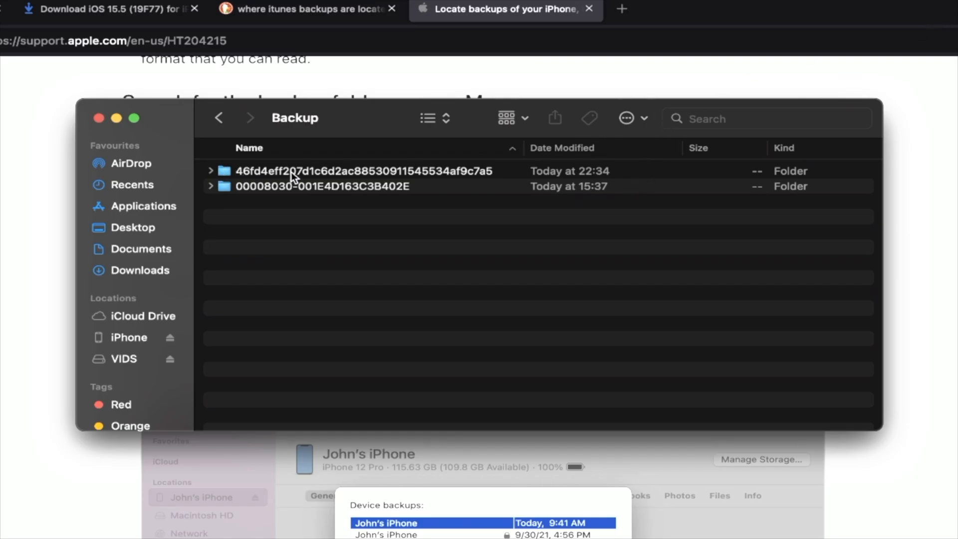
Open the newer 22:34 backup folder and right-click its Info.plist file
double_click(305, 170)
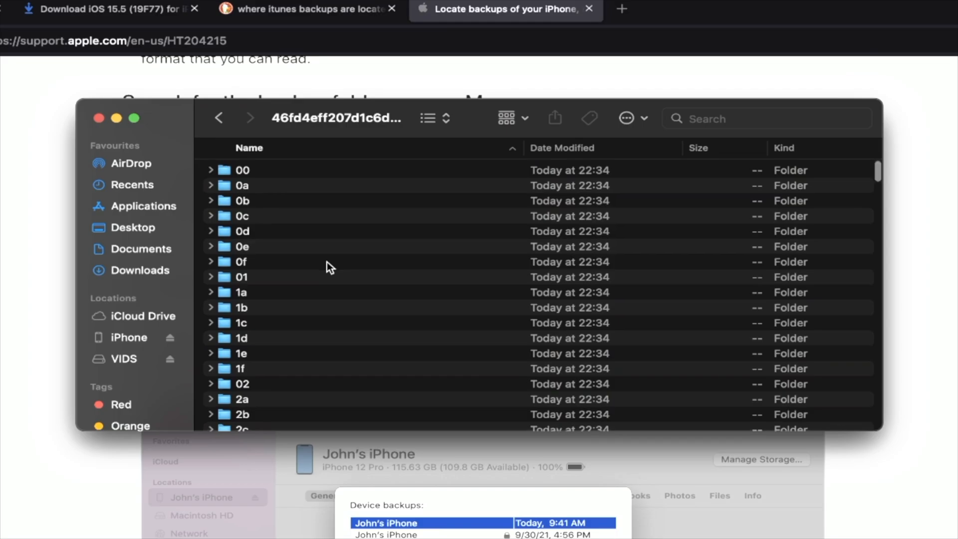
scroll("down", 3)
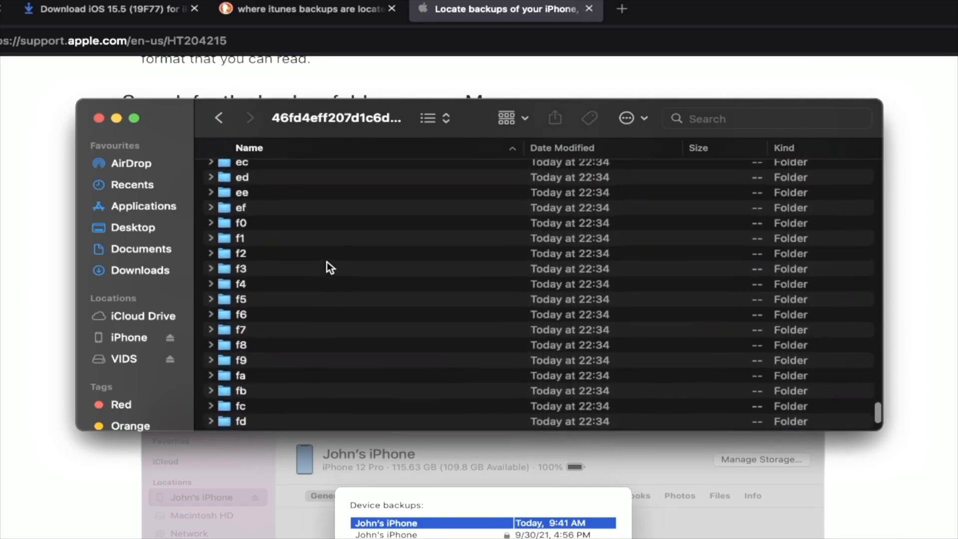
scroll("down", 3)
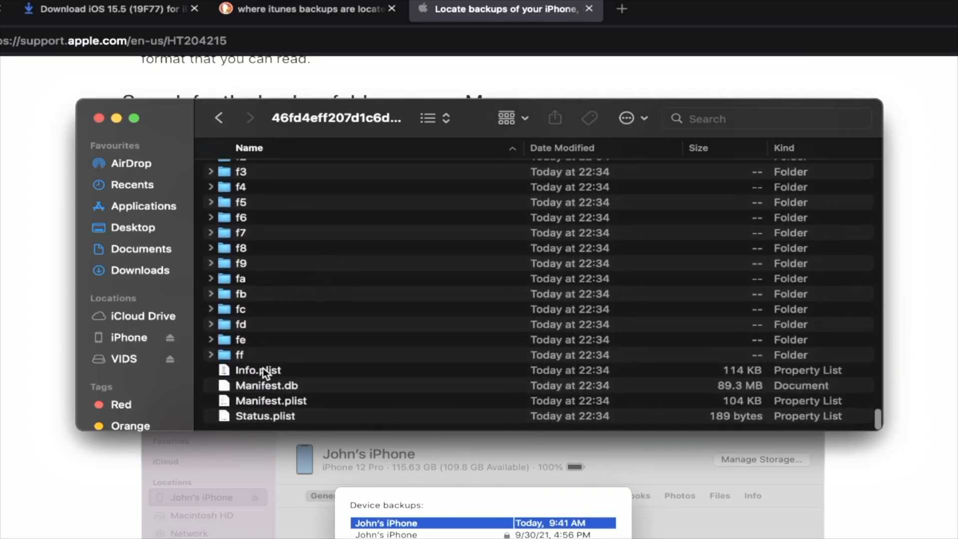
right_click(258, 370)
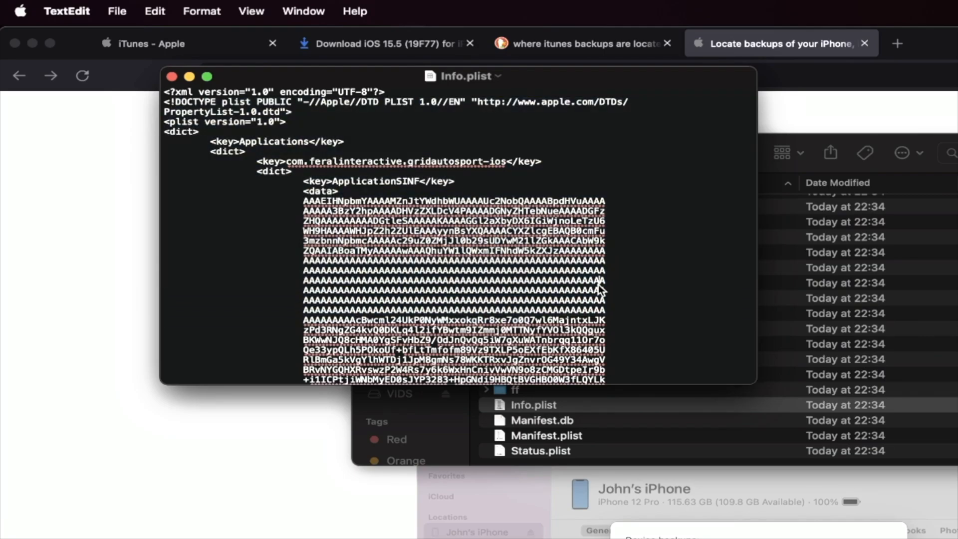
mouse_move(171, 30)
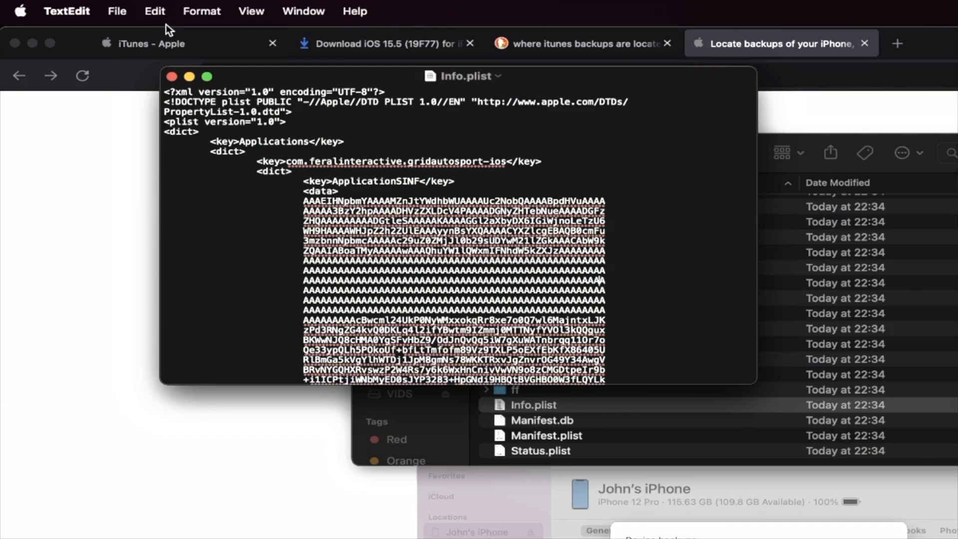
Bring up TextEdit's Find bar for the Info.plist document
left_click(155, 11)
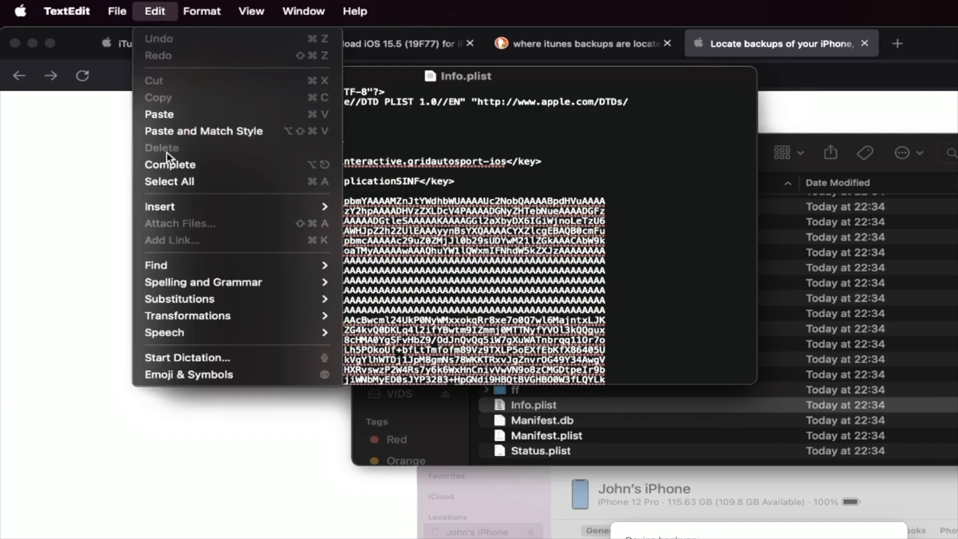
left_click(155, 264)
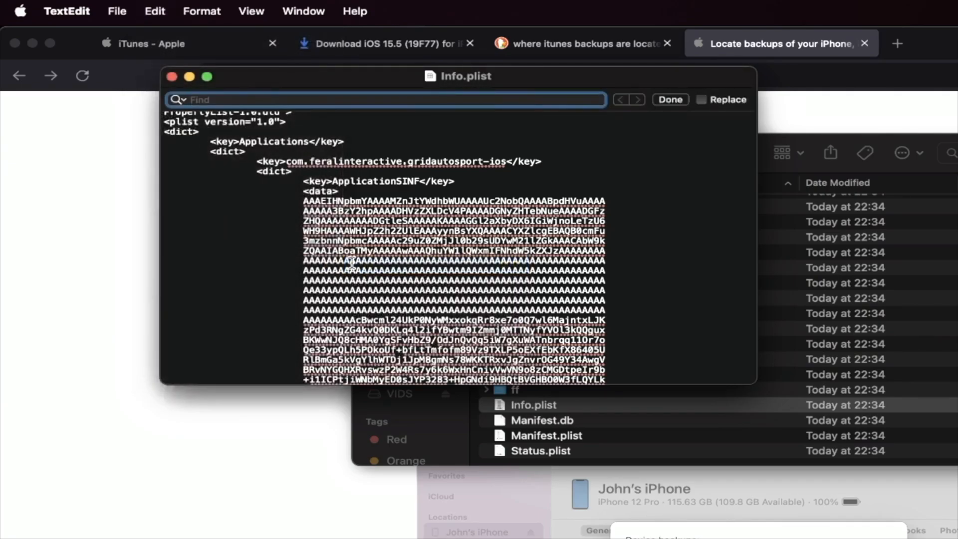
Find 16.0, change the Product Version to 15.0, and save Info.plist
type("16.0")
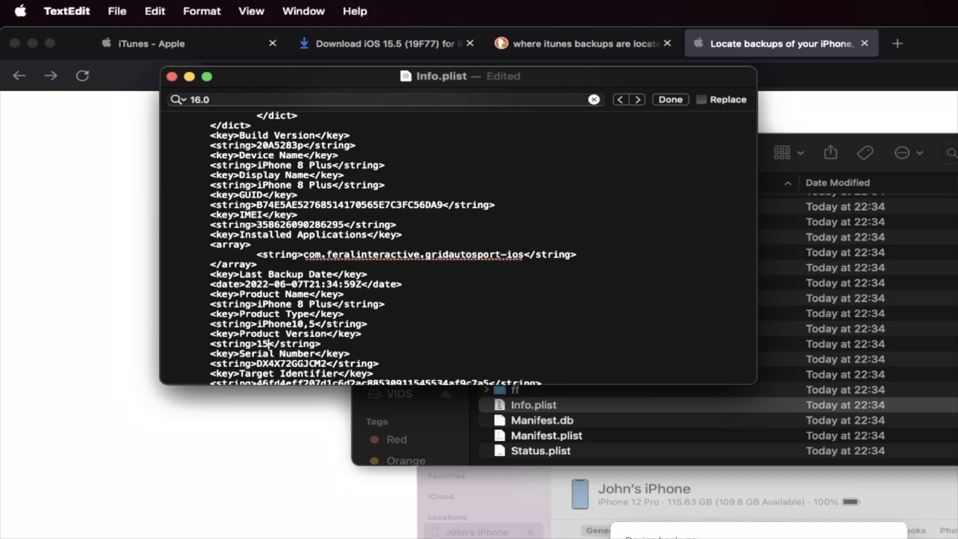
type(".0")
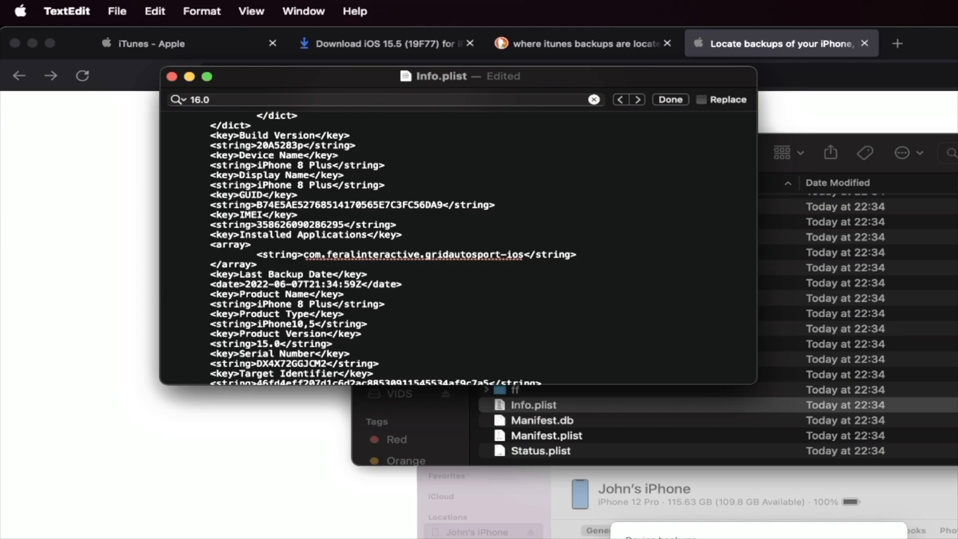
left_click(116, 11)
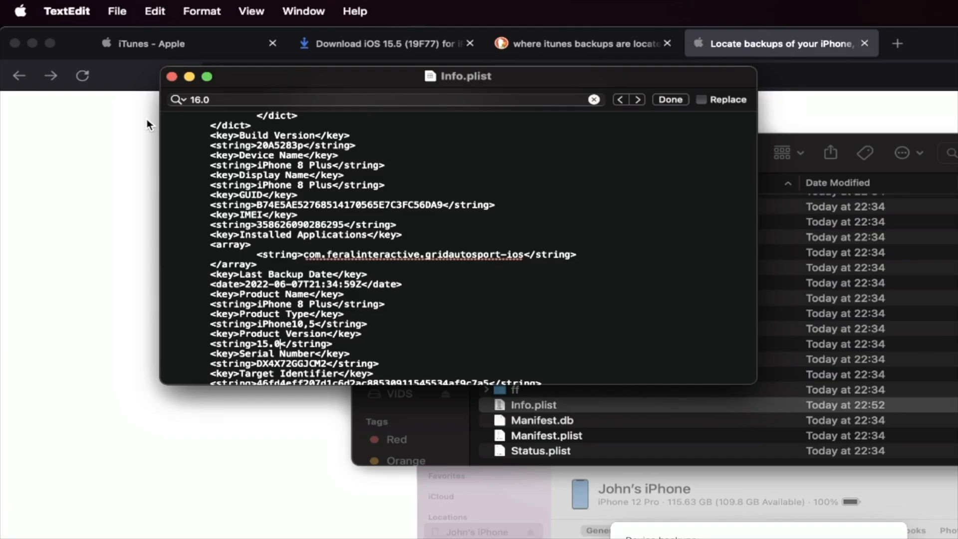
mouse_move(311, 177)
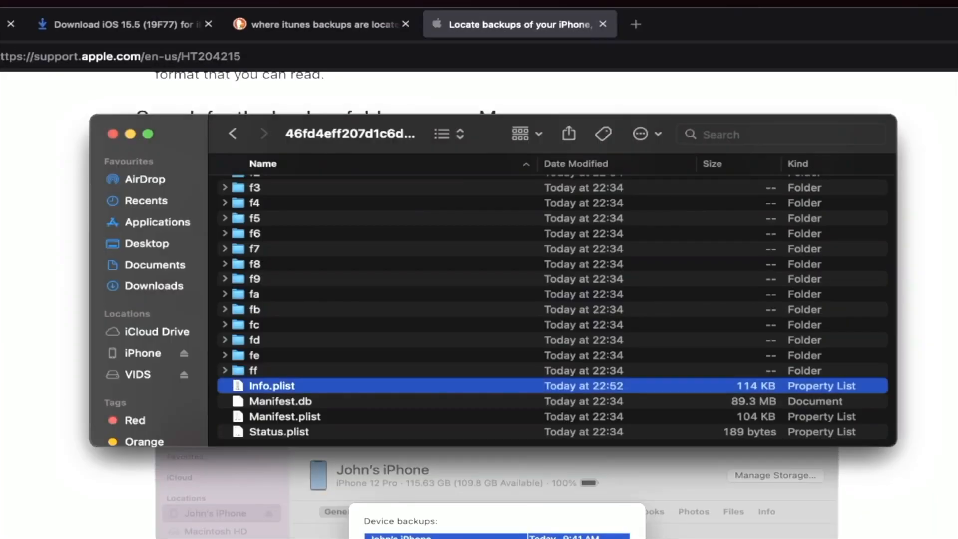
Select the iPhone and restore it from the iPhone 8 Plus backup
left_click(144, 352)
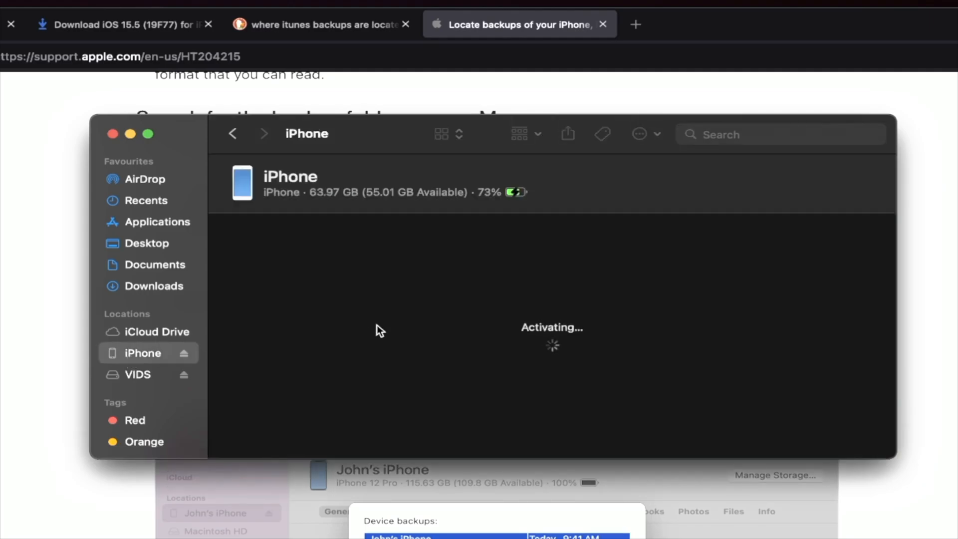
mouse_move(663, 290)
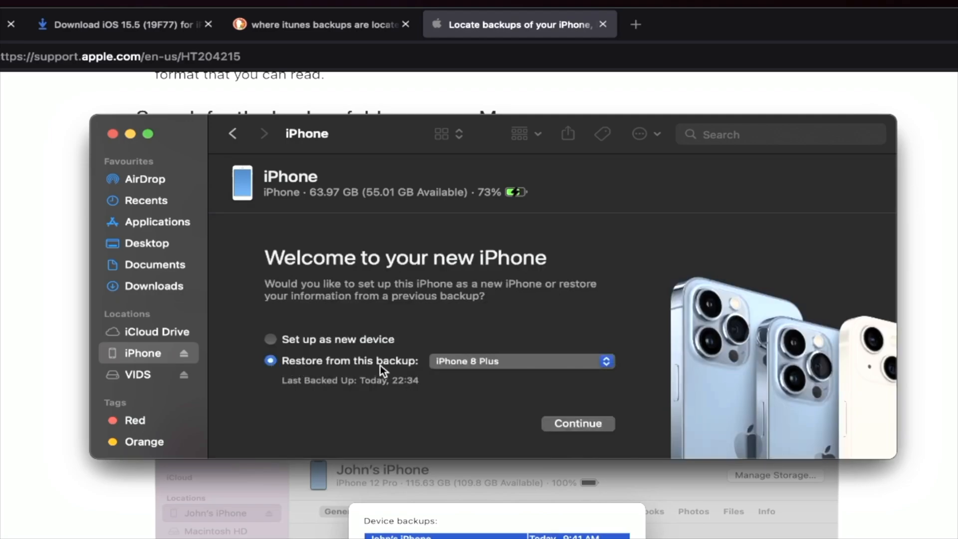
mouse_move(549, 423)
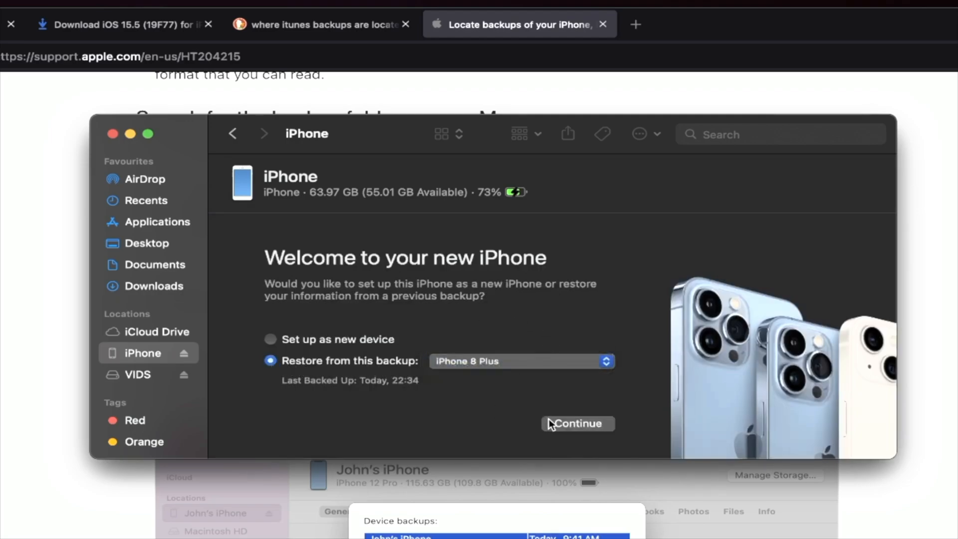
left_click(577, 423)
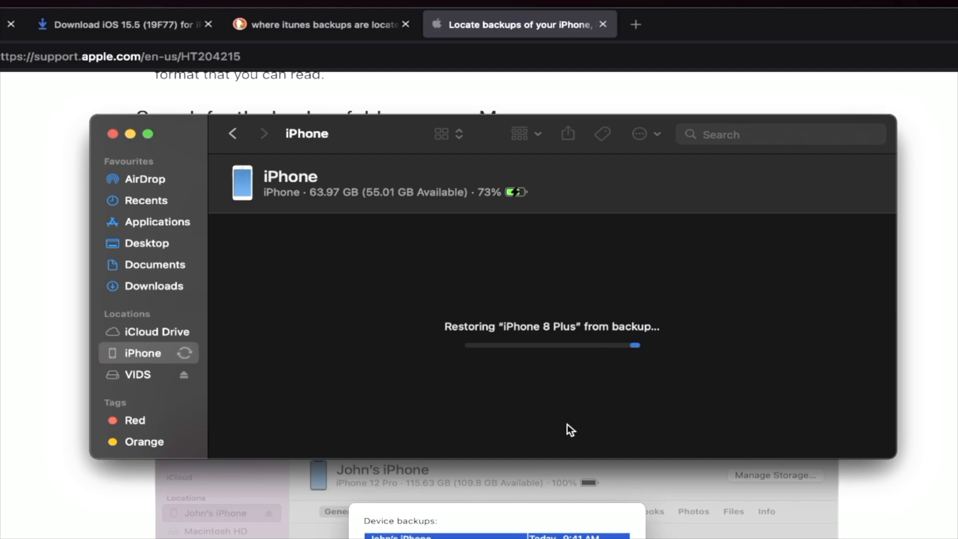